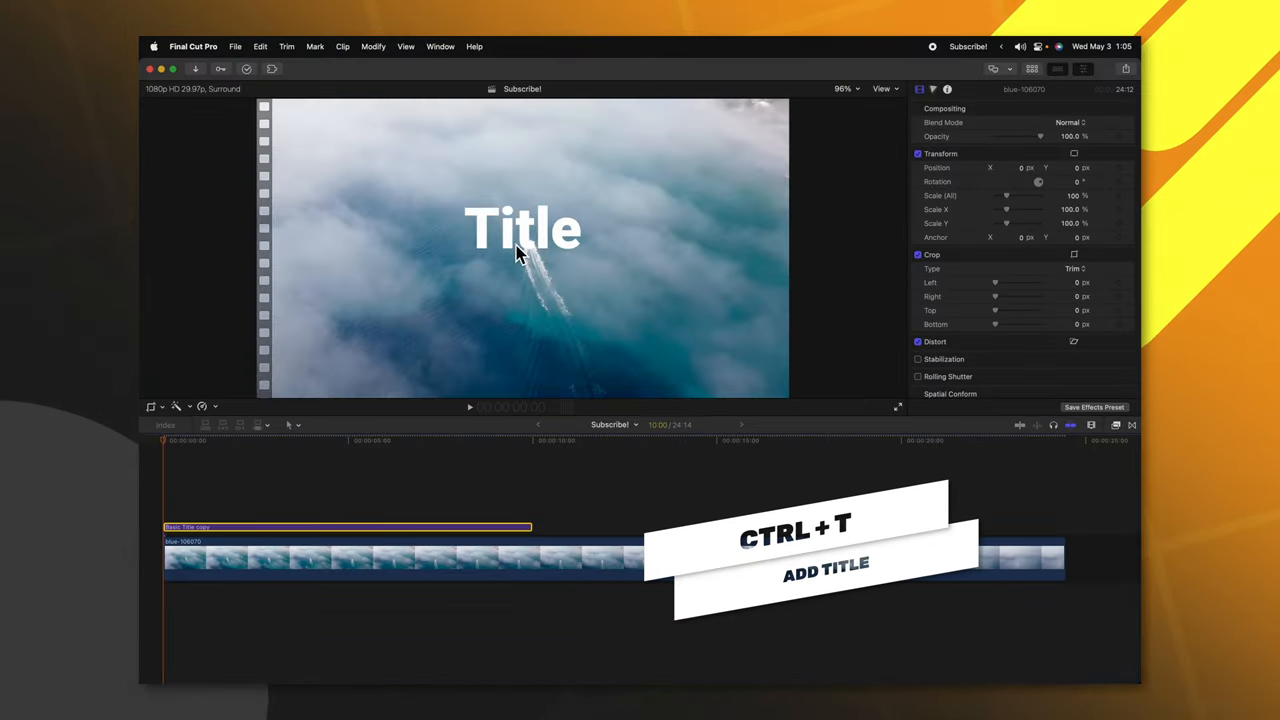
Step: Replace the Basic Title's placeholder text with SUBSCRIBE! over the drone clip
{"action": "type", "text": "SUBSCRIBE!"}
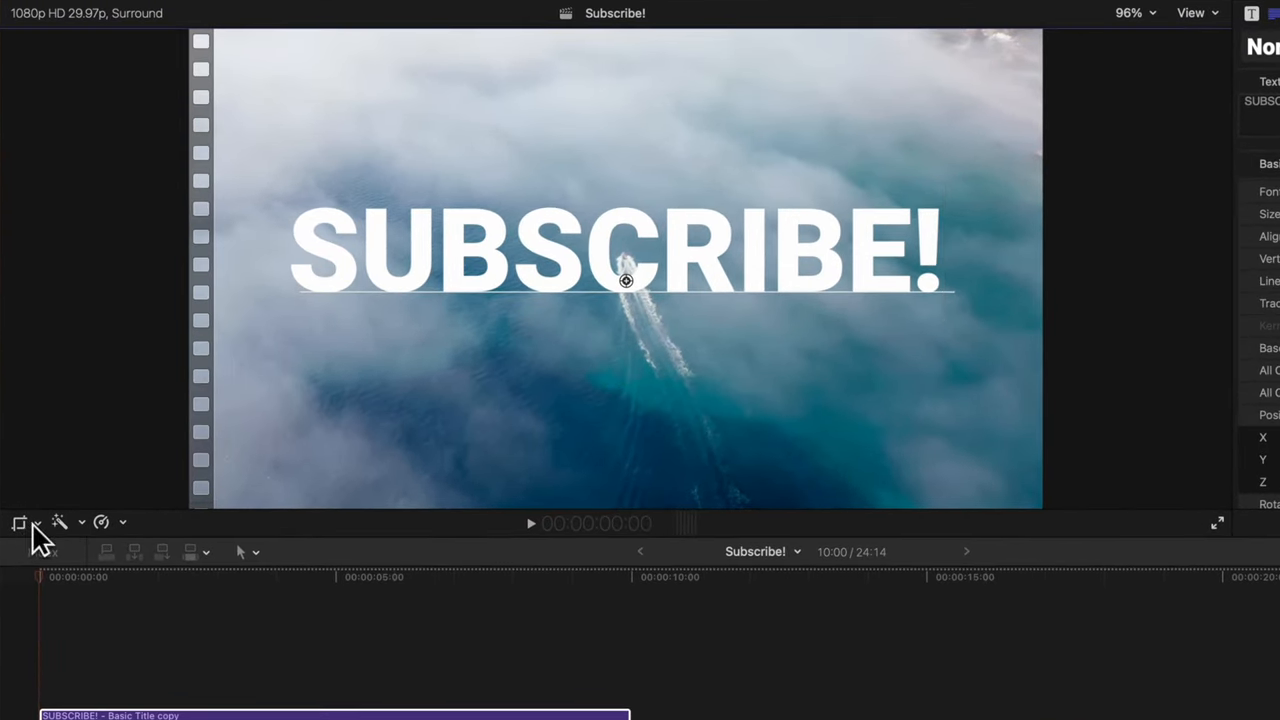
Step: Put the title into Crop mode and choose the Ken Burns pan-and-zoom style
{"action": "left_click", "coordinate": [20, 522]}
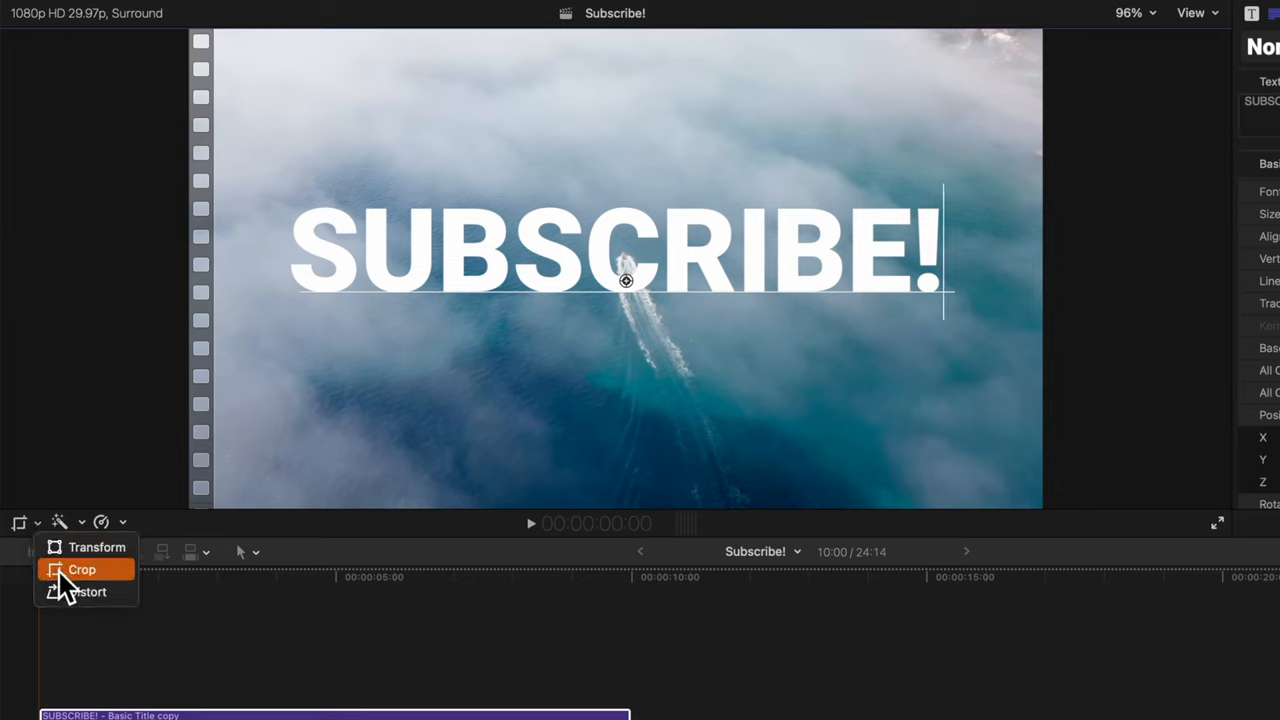
{"action": "left_click", "coordinate": [82, 568]}
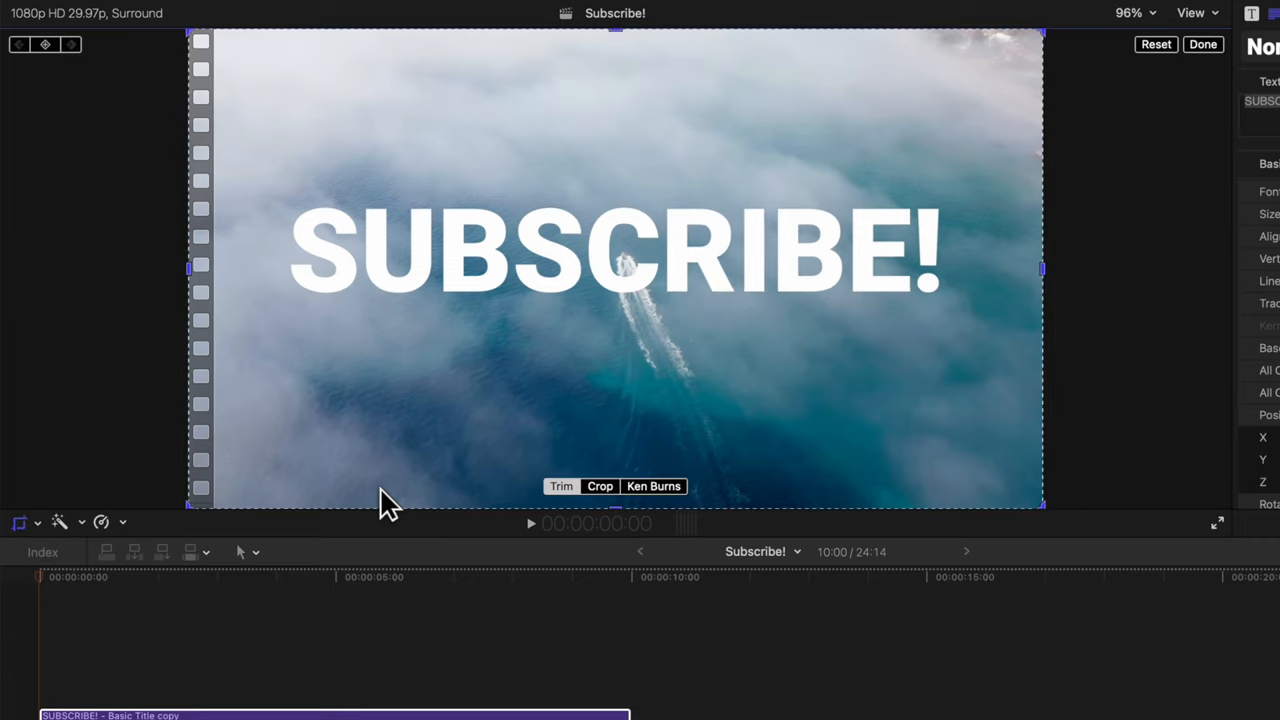
{"action": "key", "text": "shift+c"}
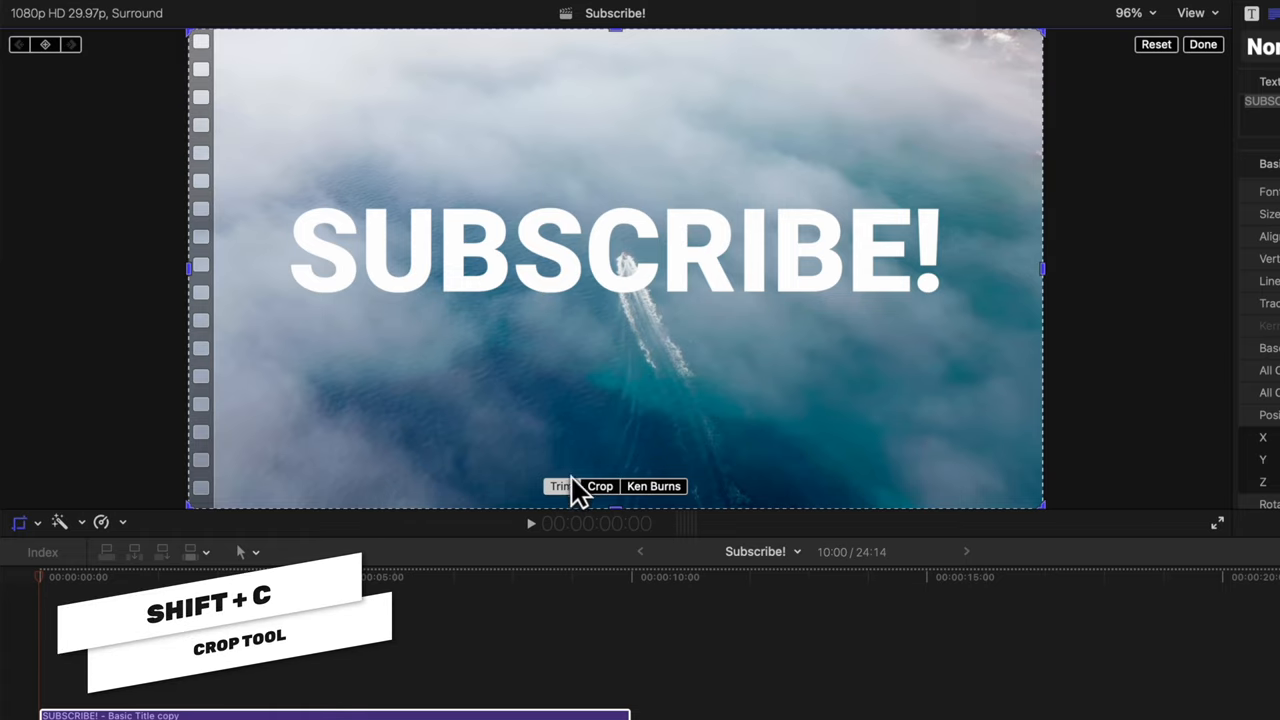
{"action": "left_click", "coordinate": [652, 486]}
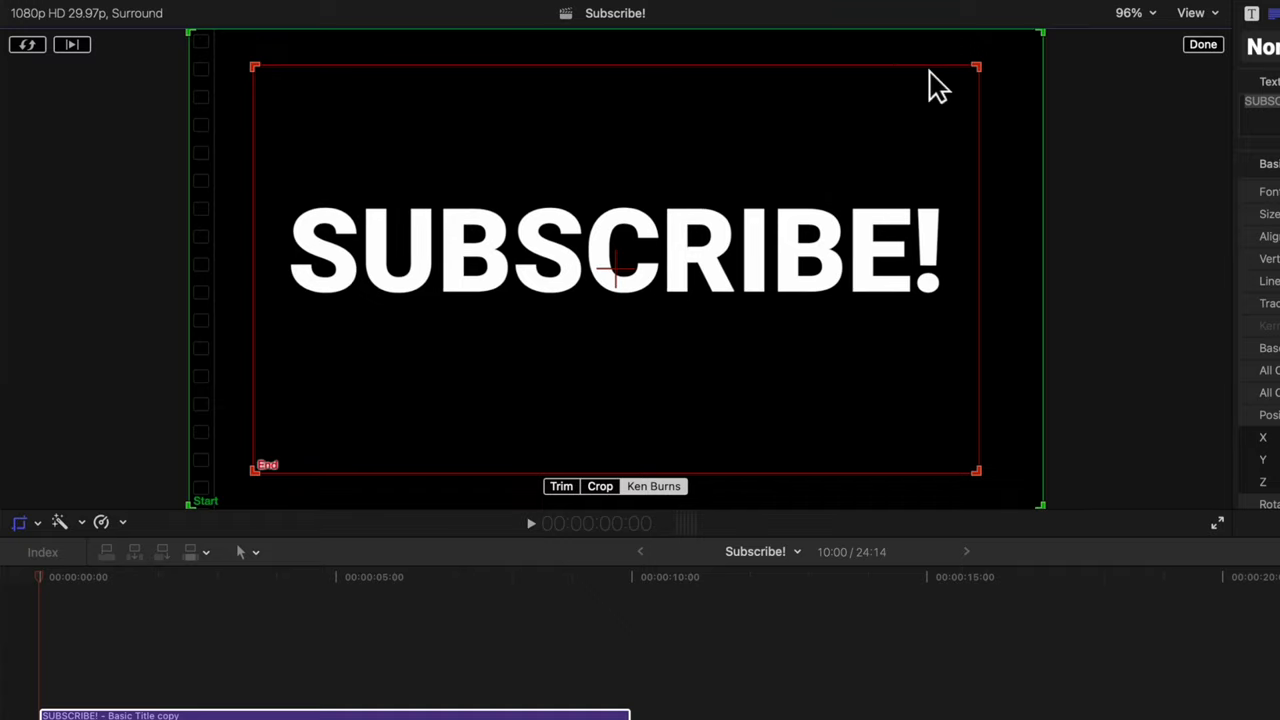
{"action": "mouse_move", "coordinate": [988, 78]}
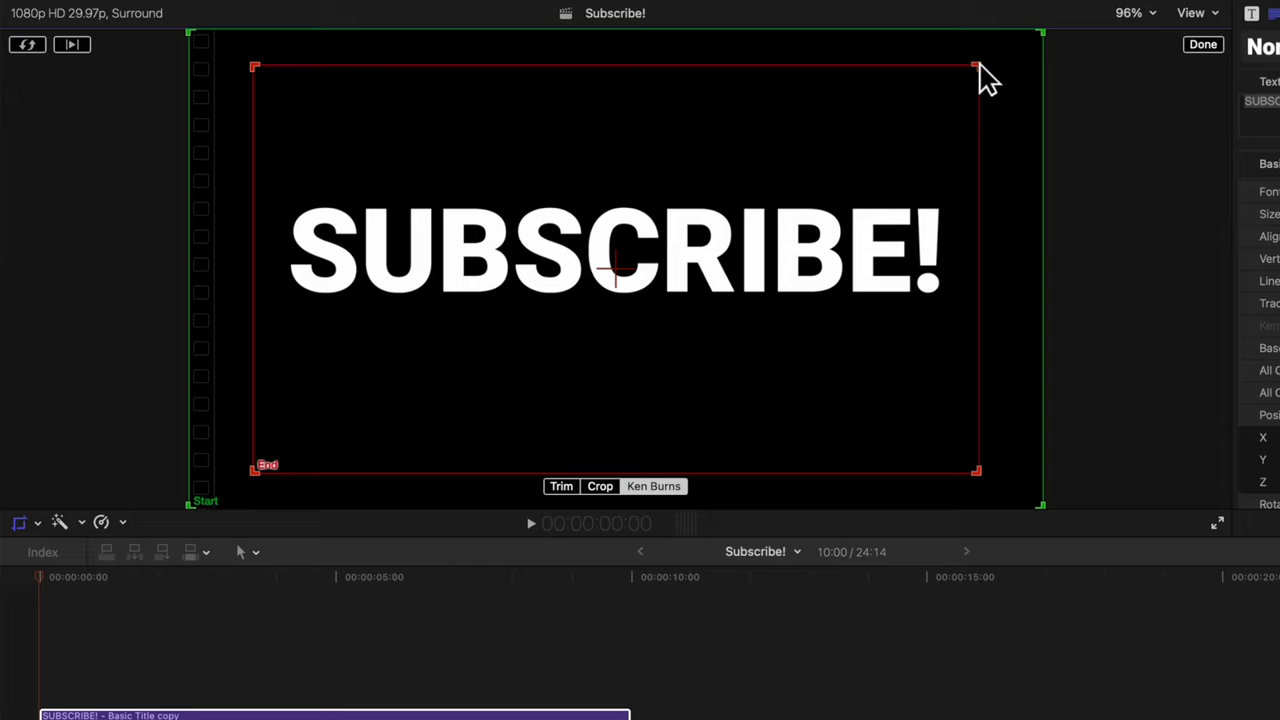
{"action": "mouse_move", "coordinate": [996, 120]}
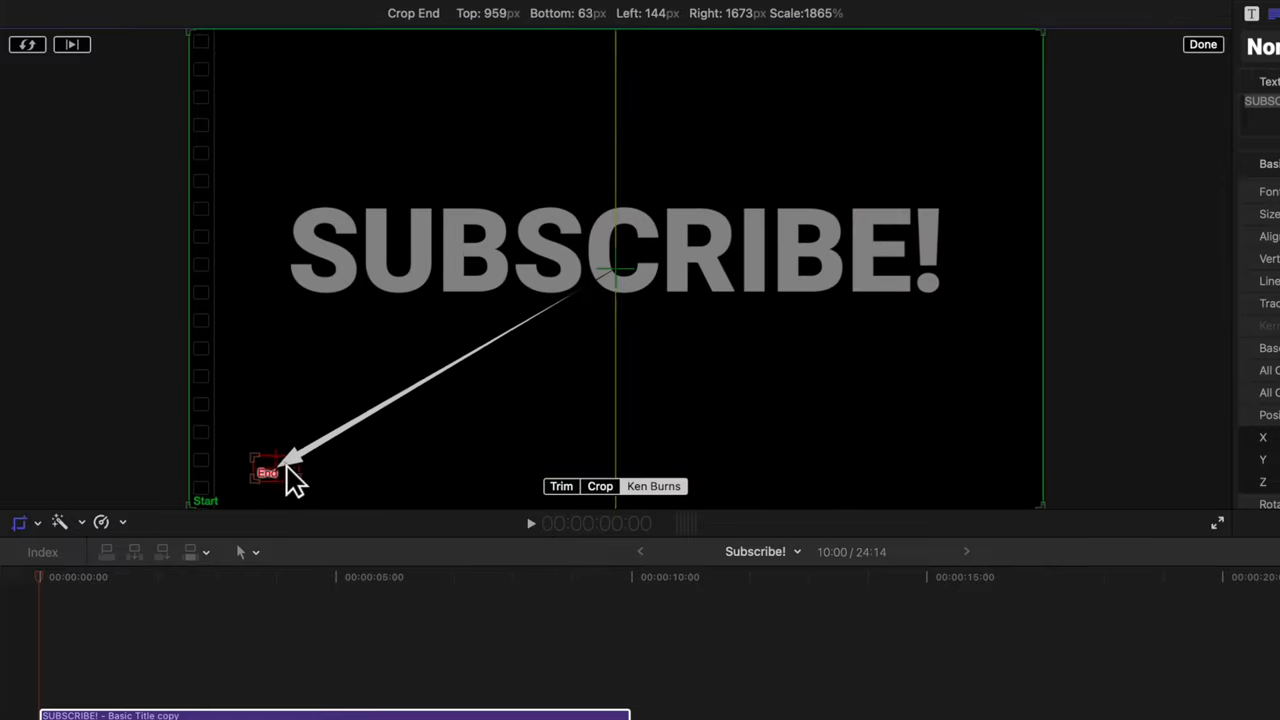
Step: Shrink the Ken Burns End frame to a tiny area centred on the SUBSCRIBE! lettering
{"action": "left_click_drag", "start_coordinate": [278, 470], "coordinate": [684, 250]}
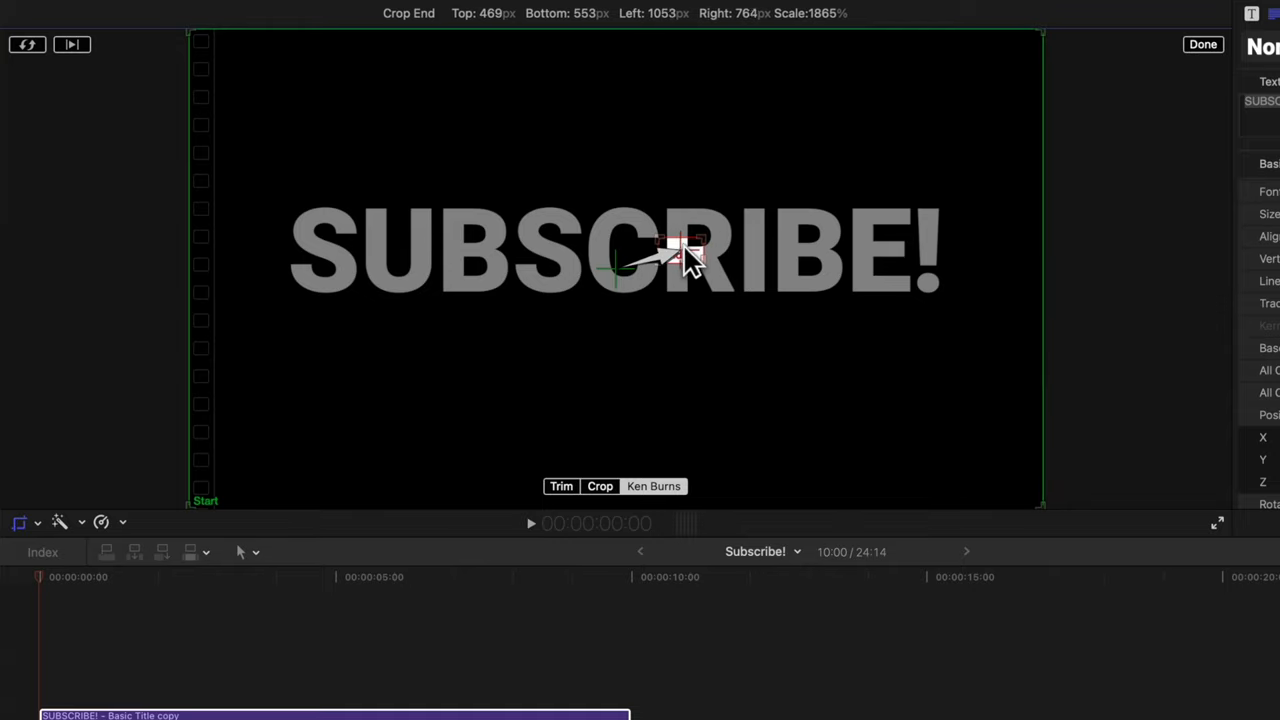
{"action": "left_click_drag", "start_coordinate": [680, 256], "coordinate": [696, 262]}
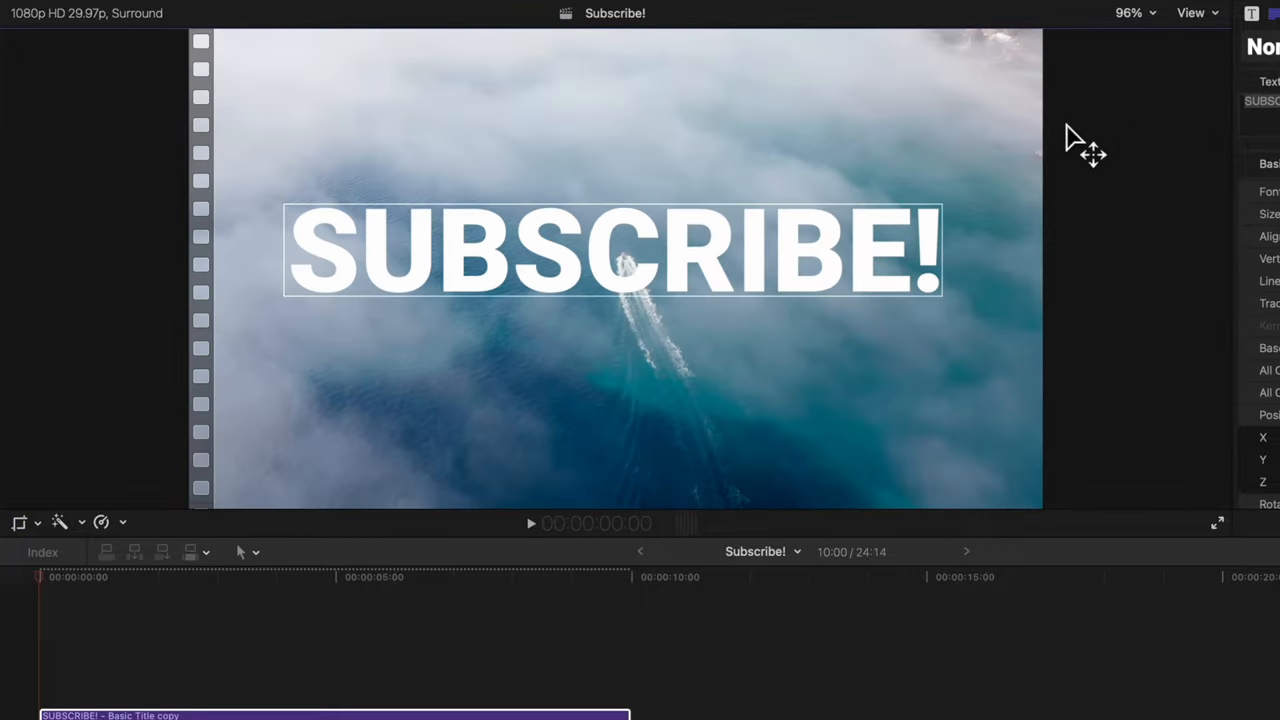
Step: Preview the zoom, then raise Transform Scale (All) to 210.88% with keyframes
{"action": "left_click", "coordinate": [480, 576]}
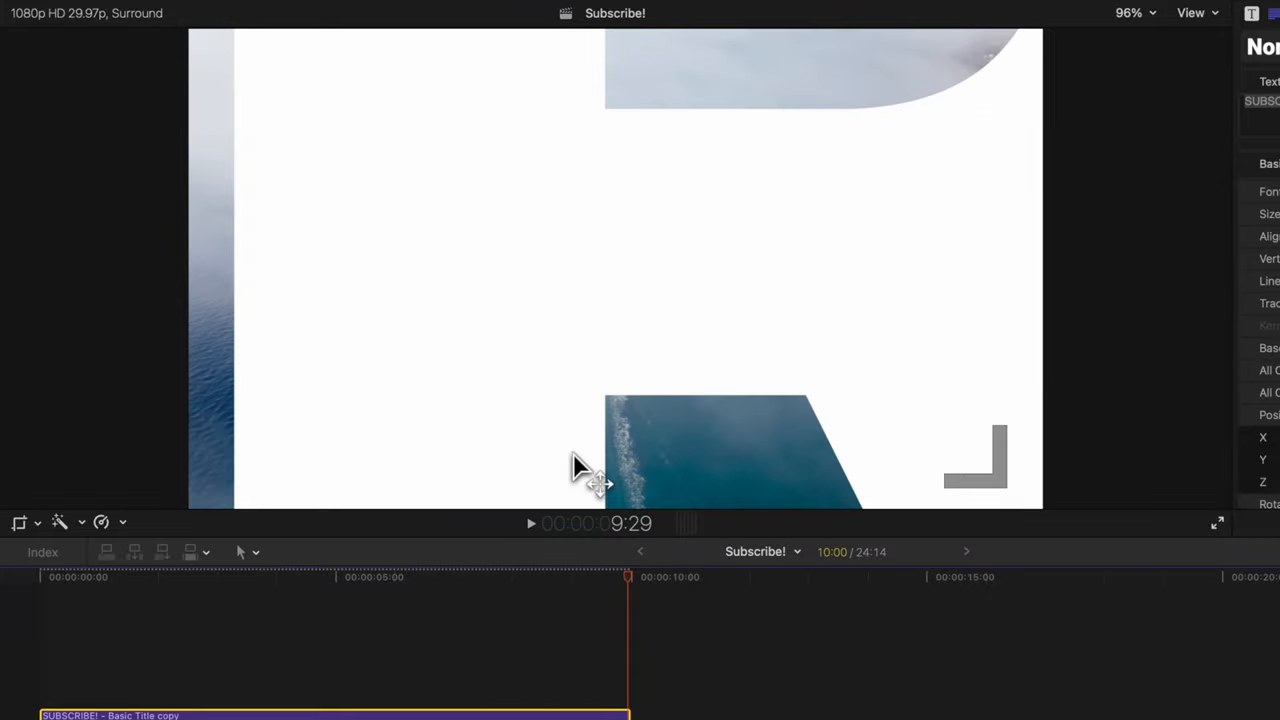
{"action": "mouse_move", "coordinate": [790, 144]}
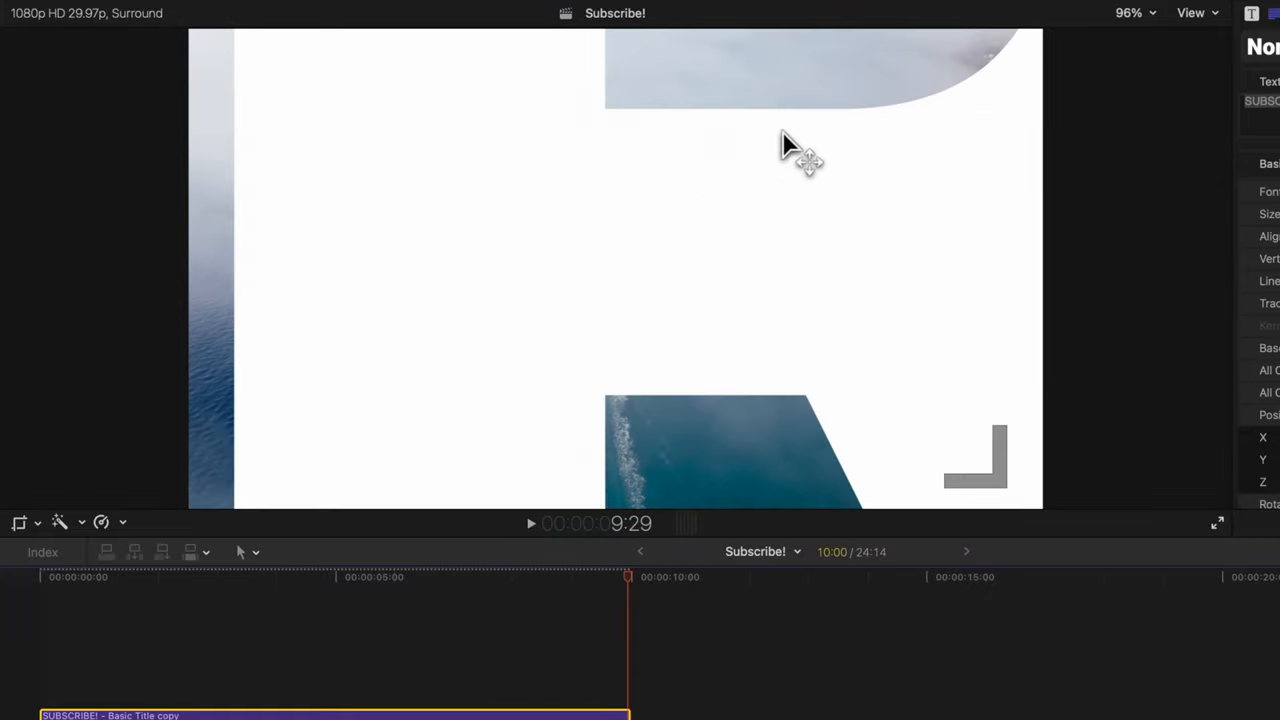
{"action": "mouse_move", "coordinate": [832, 410]}
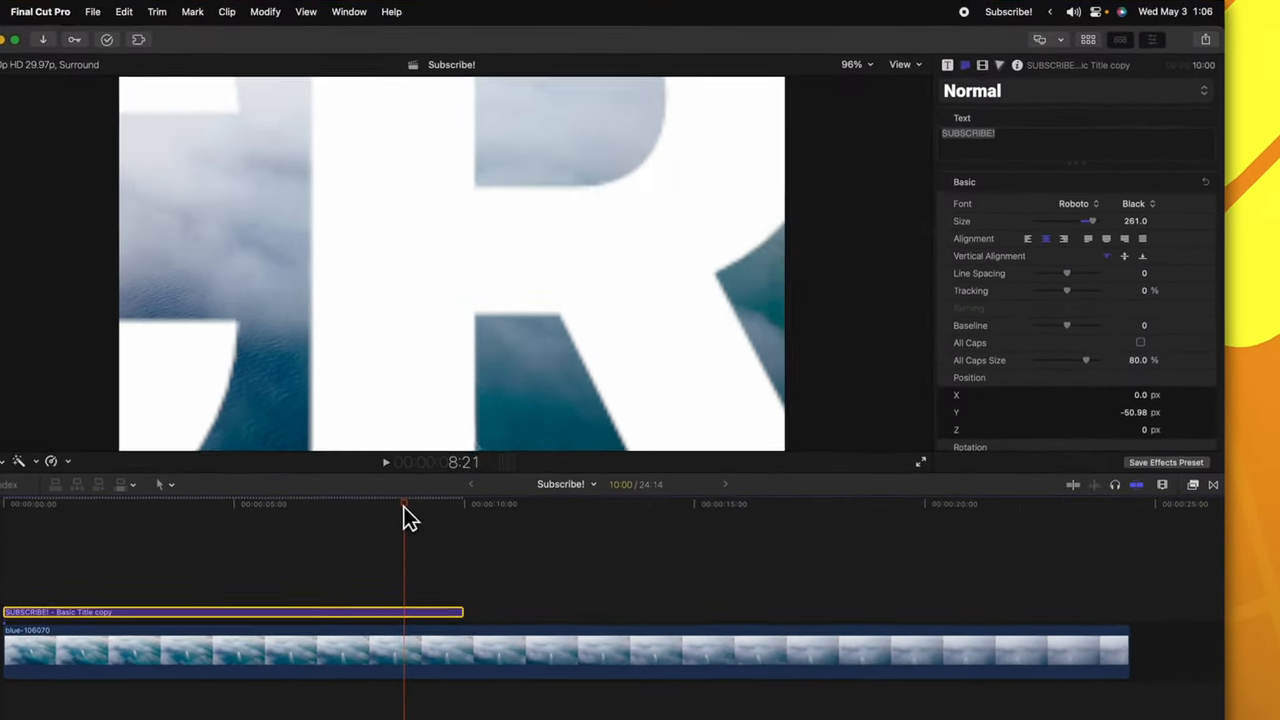
{"action": "left_click", "coordinate": [1004, 48]}
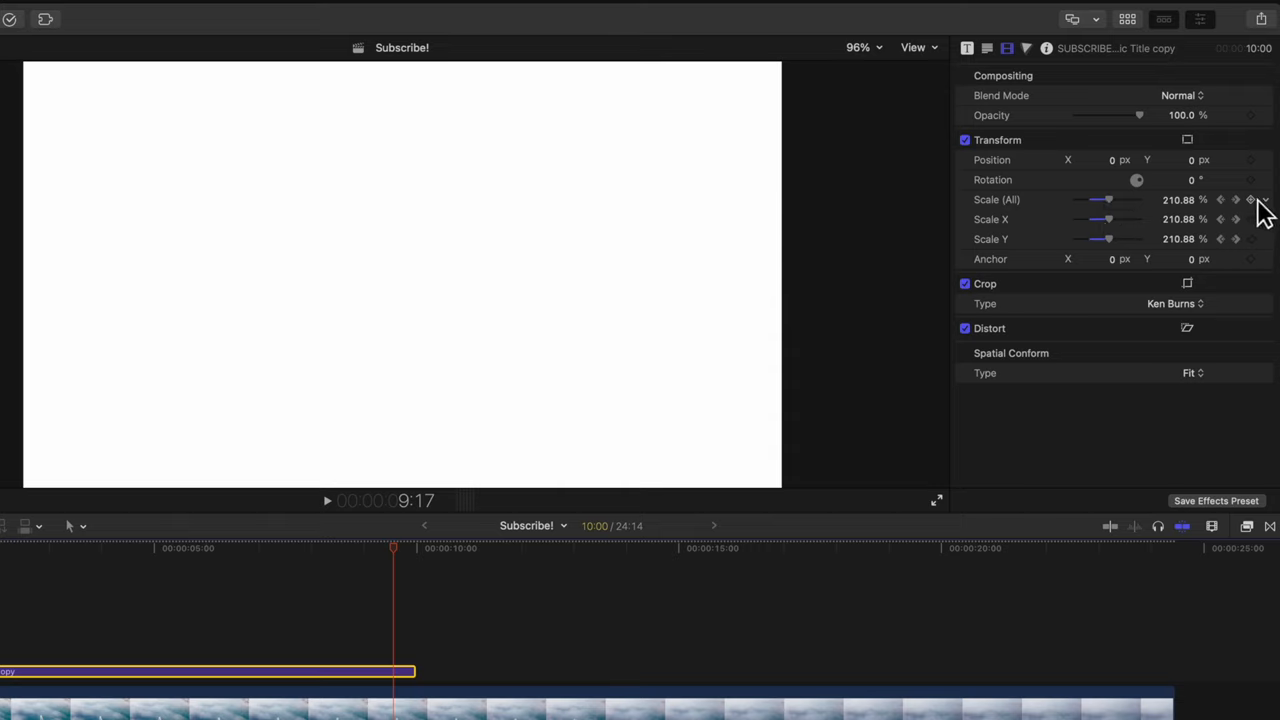
Step: Reset the title's Transform scale keyframe back to 100%
{"action": "left_click", "coordinate": [1250, 200]}
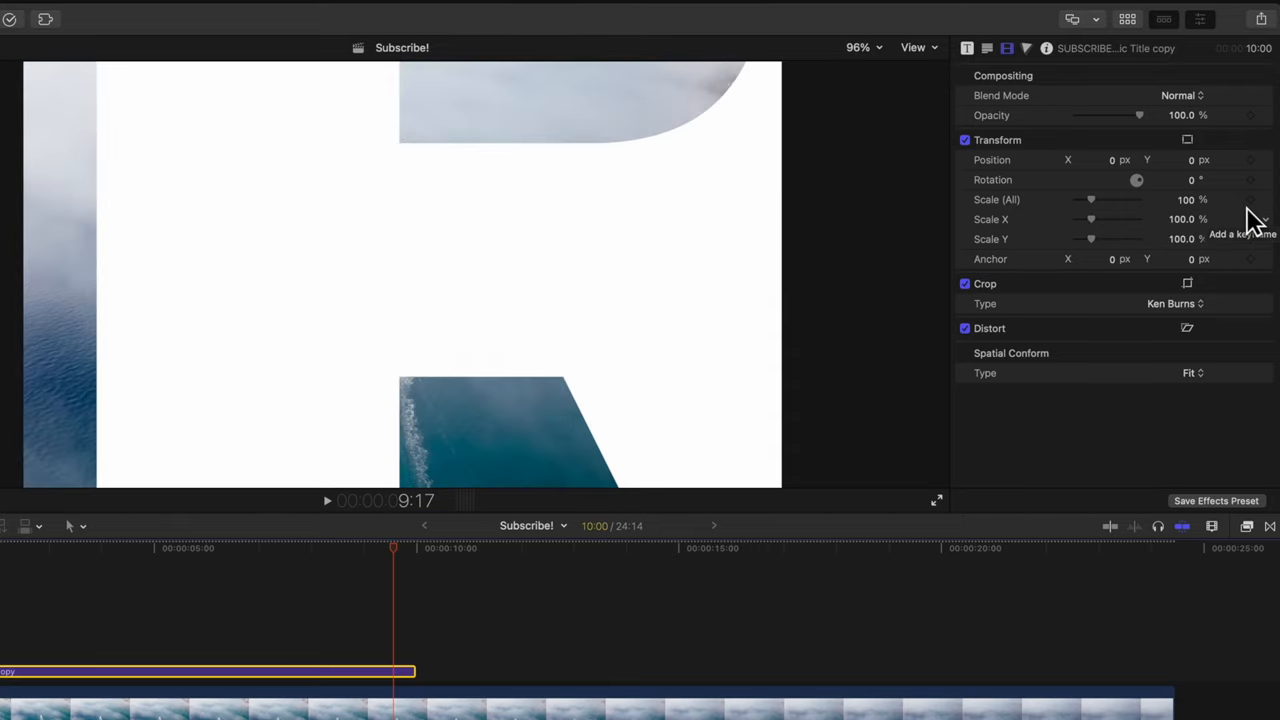
{"action": "mouse_move", "coordinate": [1216, 500]}
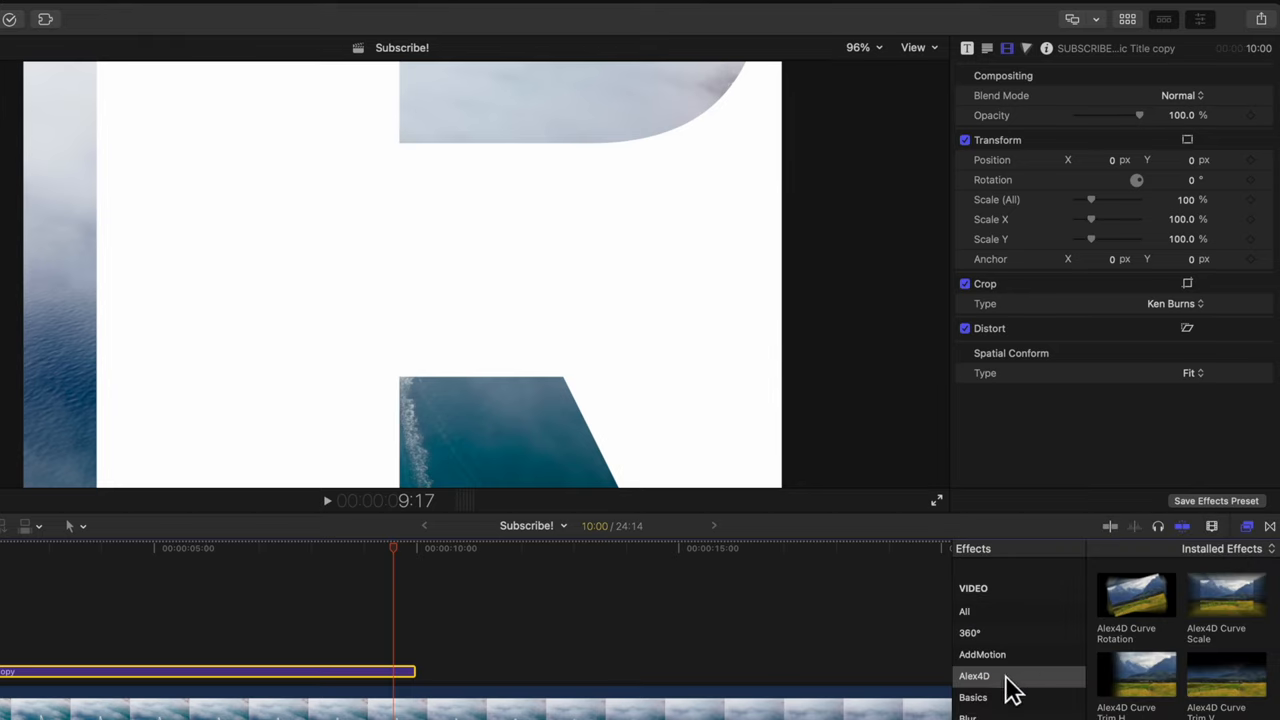
{"action": "mouse_move", "coordinate": [1216, 650]}
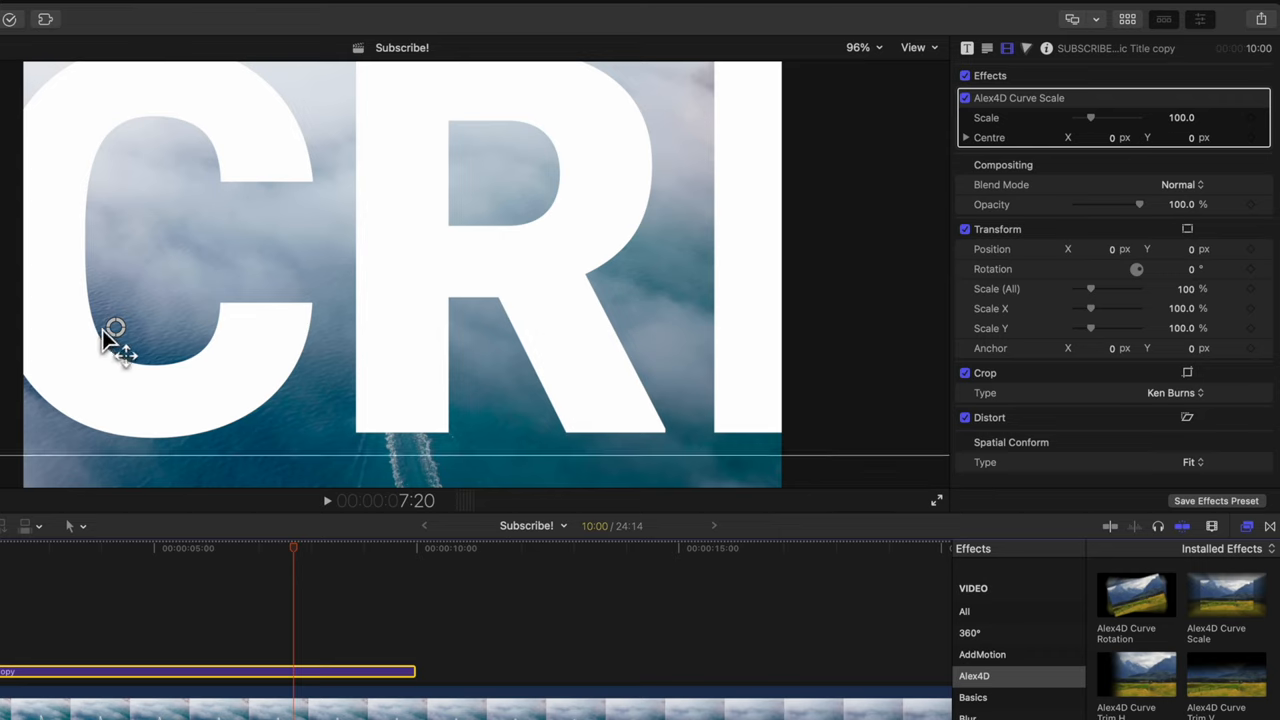
{"action": "mouse_move", "coordinate": [118, 344]}
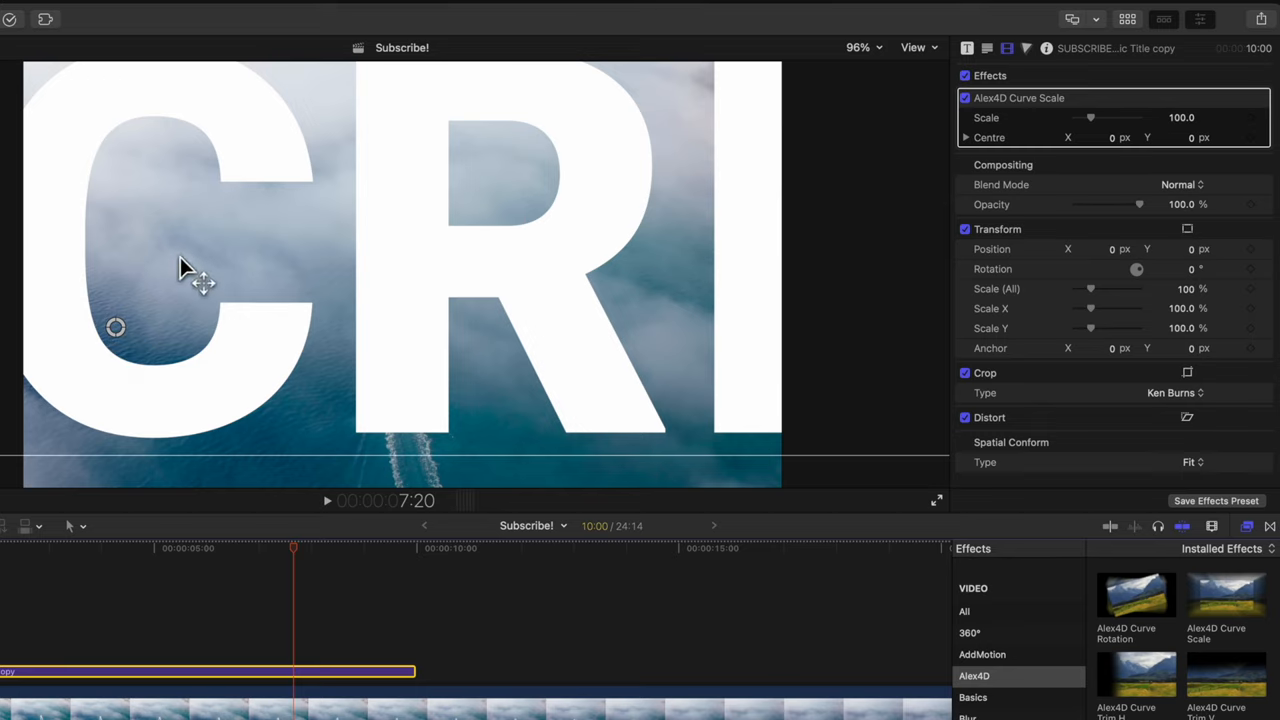
Step: Test the Curve Scale amount, return it to 100 and reposition the title in frame
{"action": "left_click_drag", "start_coordinate": [1090, 116], "coordinate": [1104, 116]}
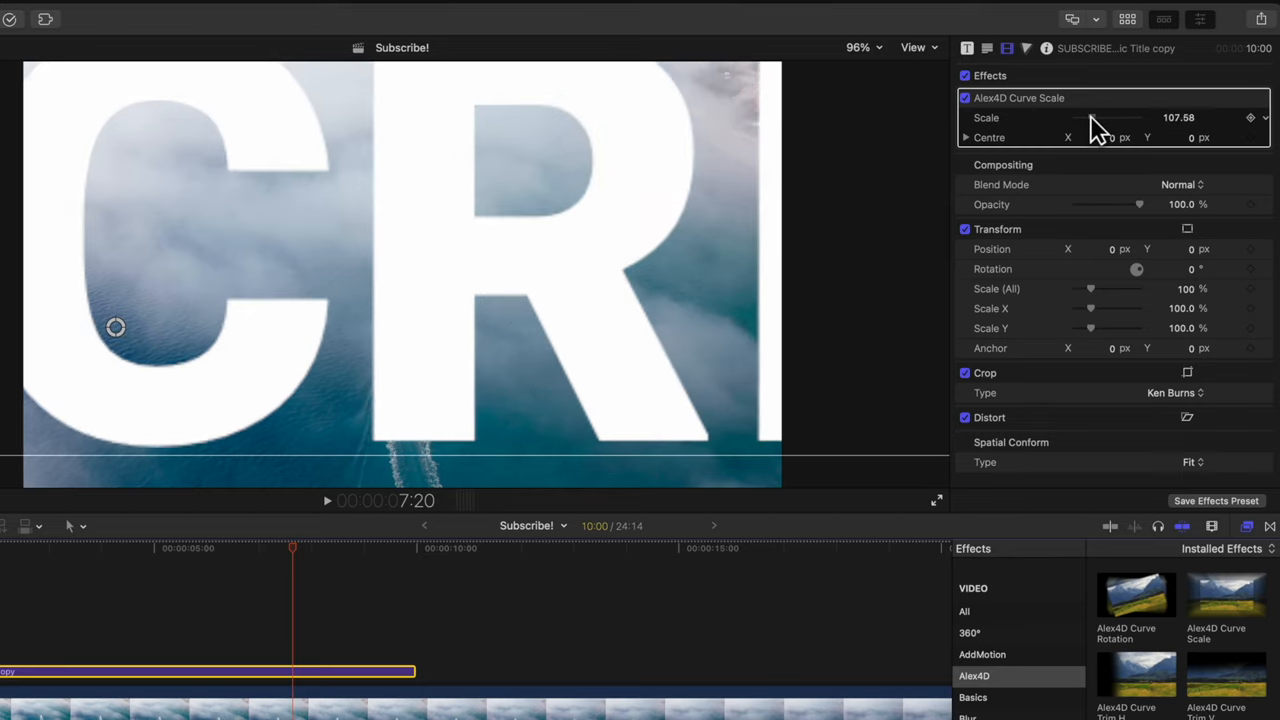
{"action": "left_click_drag", "start_coordinate": [1090, 116], "coordinate": [1120, 116]}
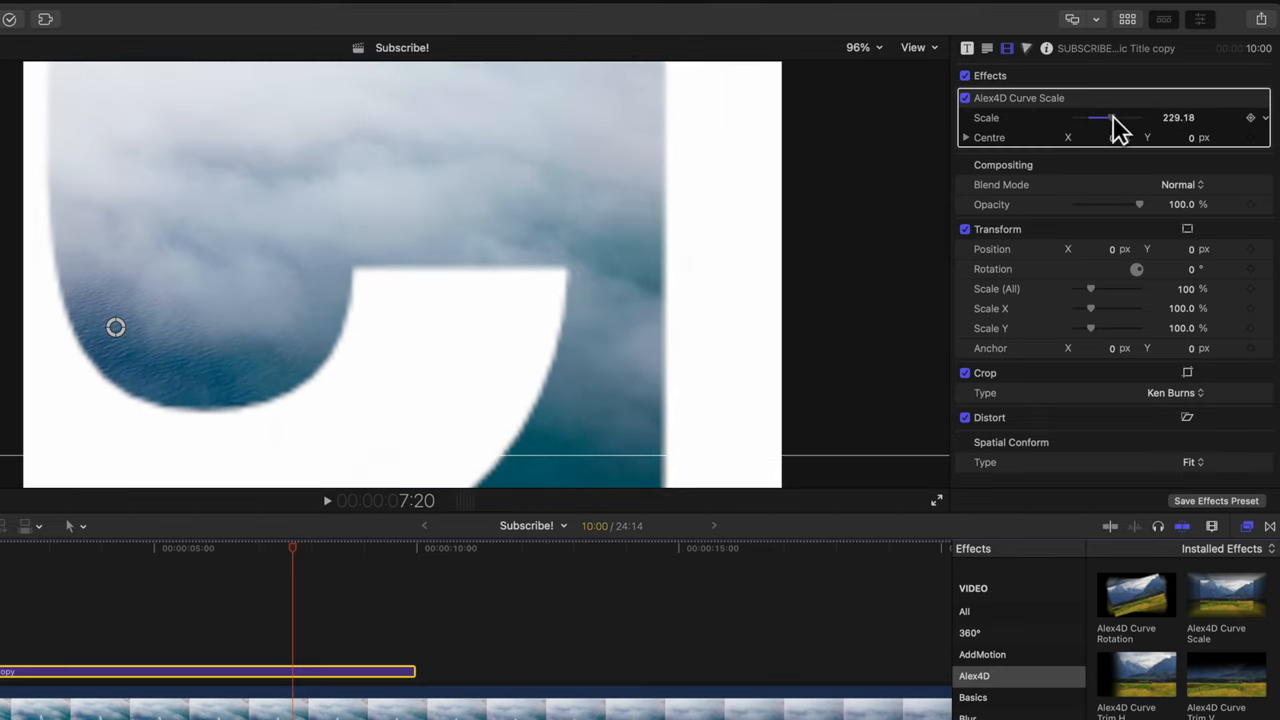
{"action": "left_click_drag", "start_coordinate": [1100, 116], "coordinate": [1090, 116]}
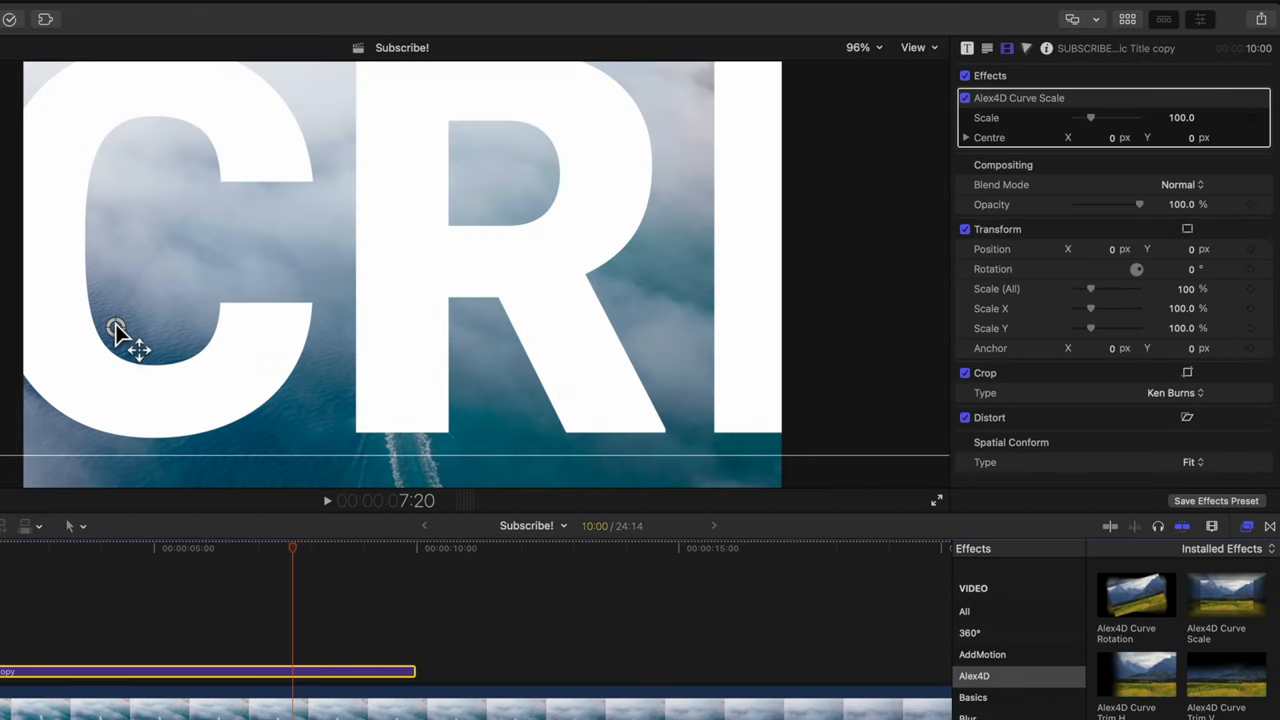
{"action": "mouse_move", "coordinate": [130, 350]}
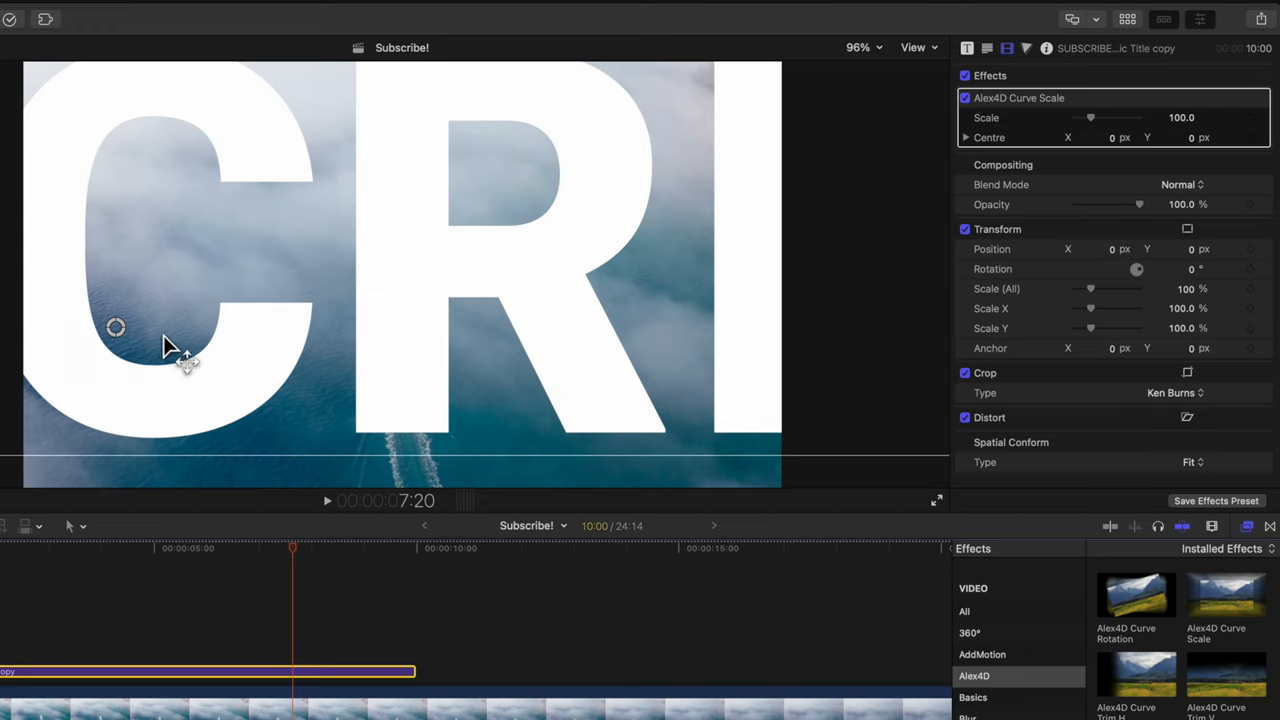
{"action": "left_click_drag", "start_coordinate": [170, 344], "coordinate": [250, 300]}
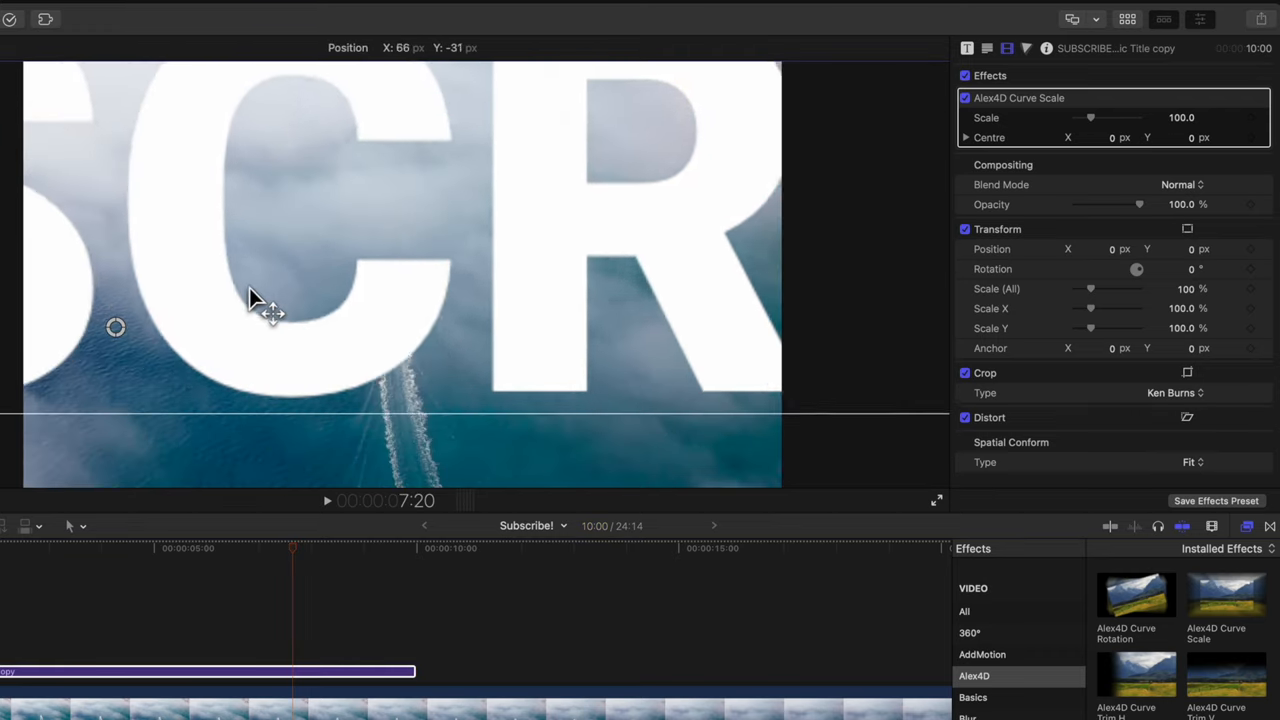
{"action": "left_click", "coordinate": [968, 48]}
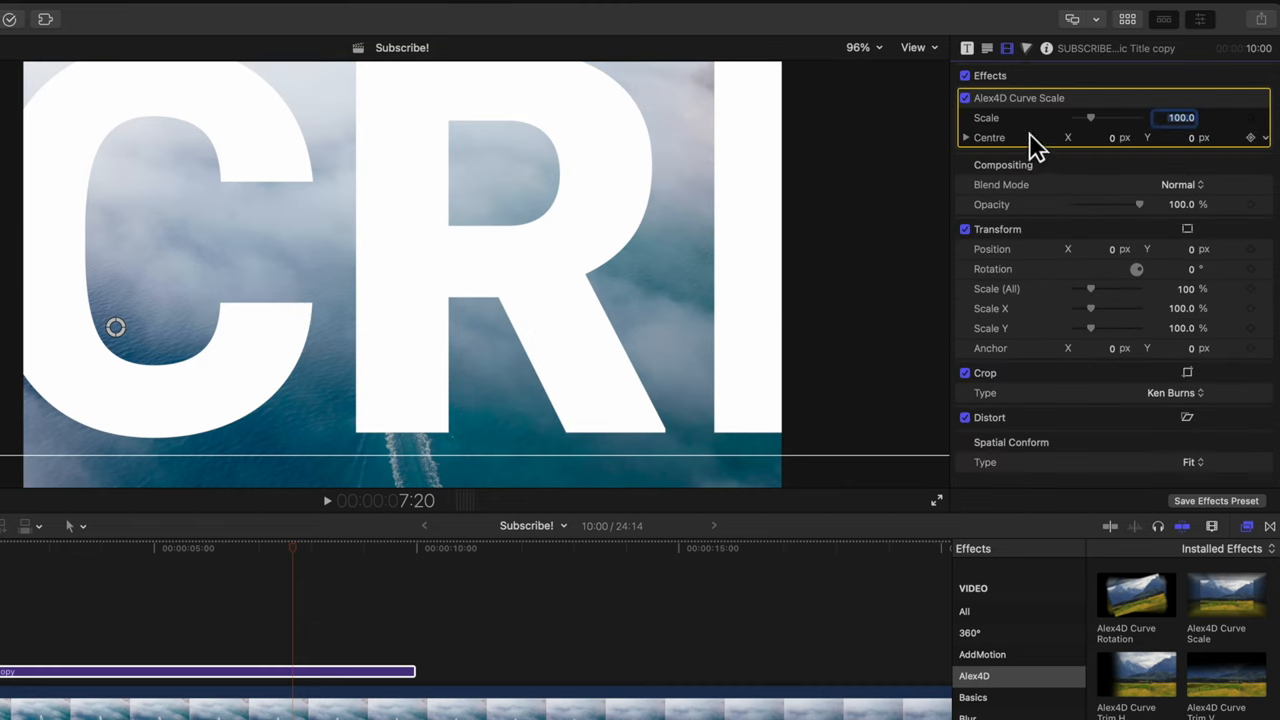
{"action": "mouse_move", "coordinate": [1178, 160]}
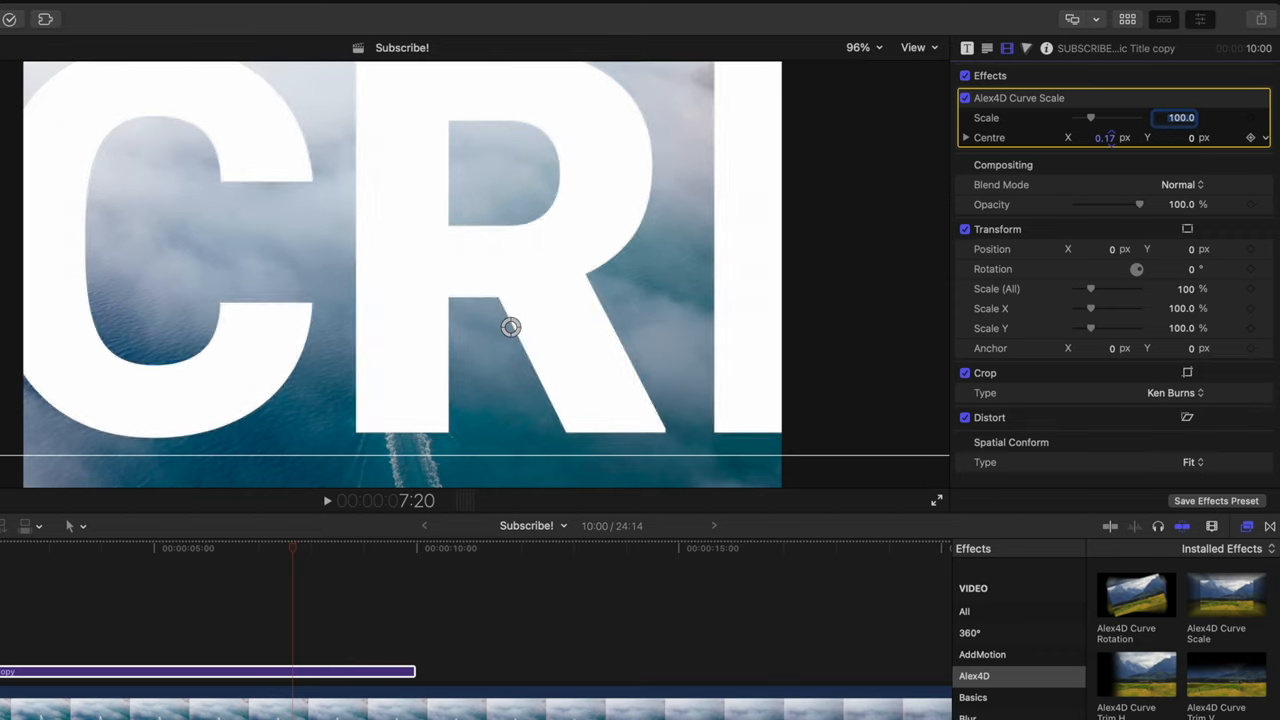
Step: Set Curve Scale Centre to about 0.15/0.03 and keyframe Scale up to about 183
{"action": "left_click_drag", "start_coordinate": [510, 328], "coordinate": [466, 328]}
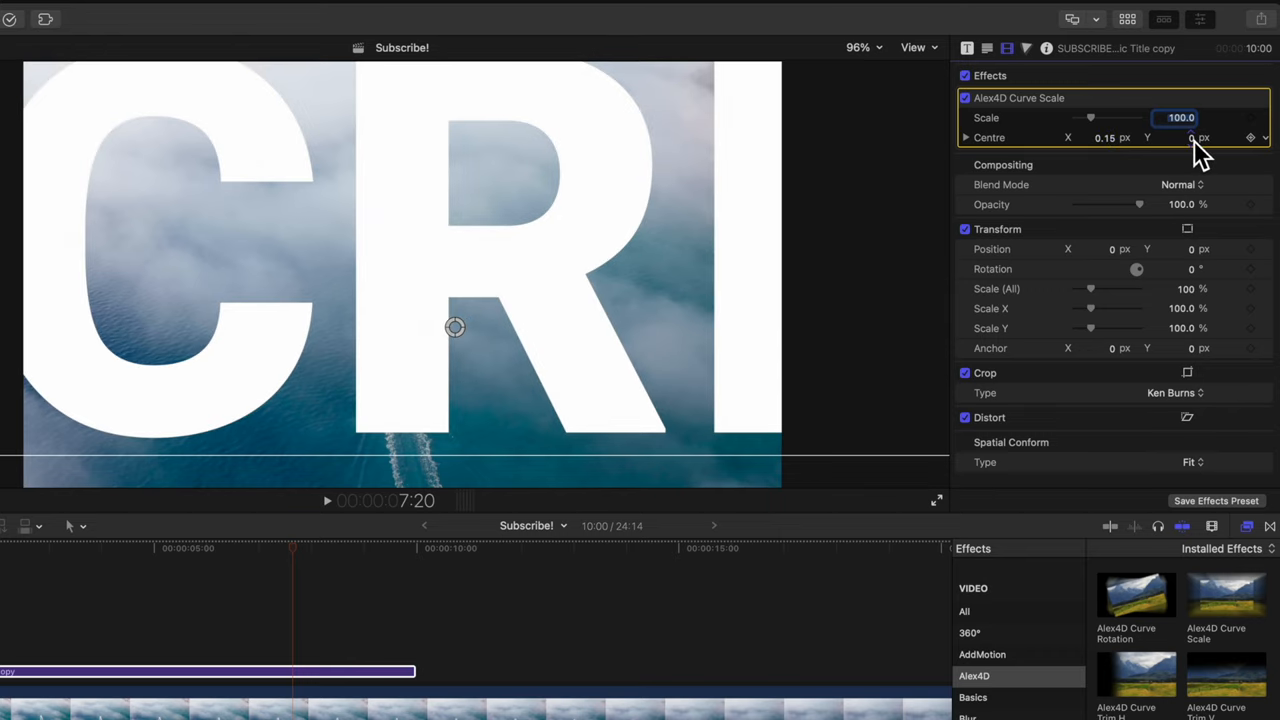
{"action": "left_click_drag", "start_coordinate": [1190, 136], "coordinate": [1190, 136]}
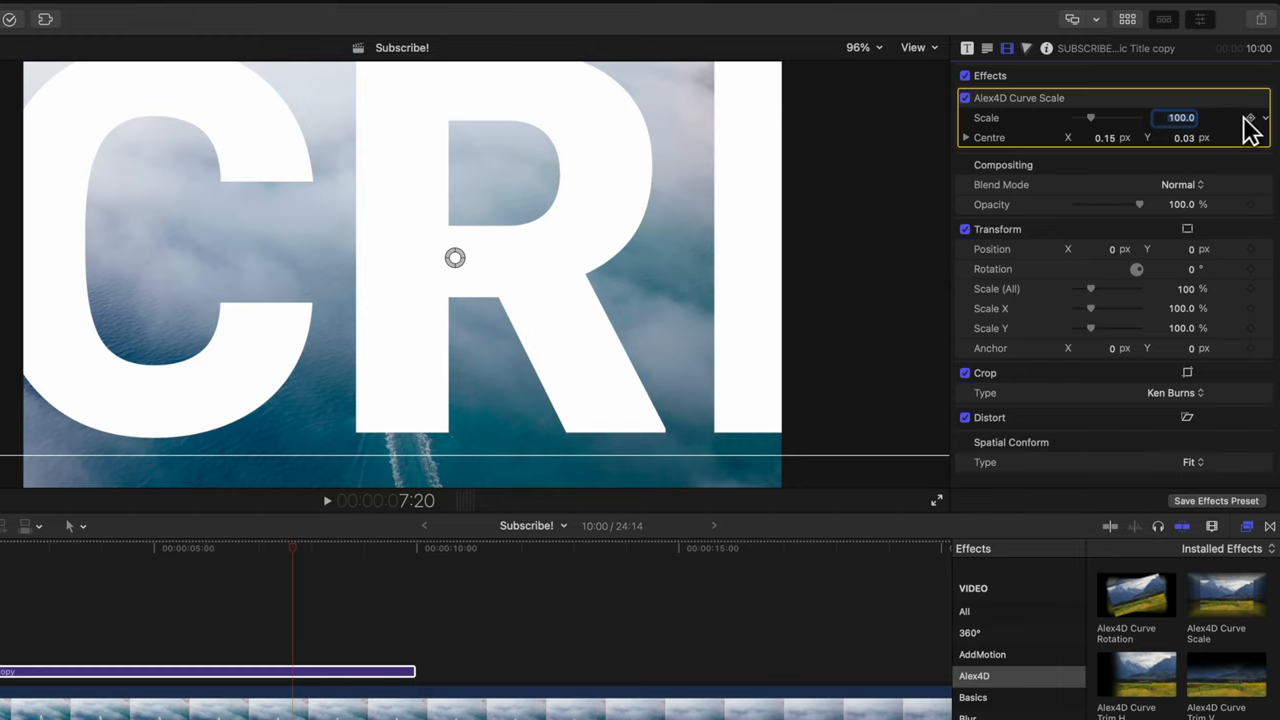
{"action": "left_click_drag", "start_coordinate": [292, 556], "coordinate": [340, 556]}
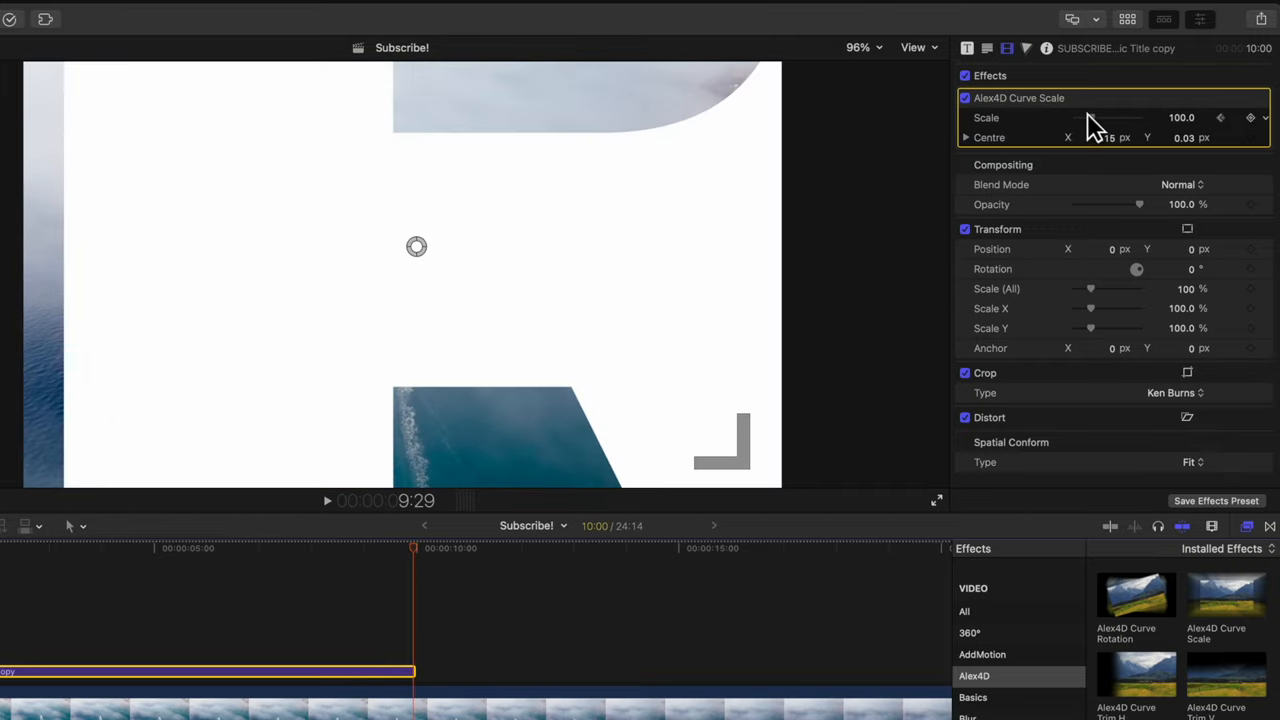
{"action": "left_click_drag", "start_coordinate": [1080, 116], "coordinate": [1110, 116]}
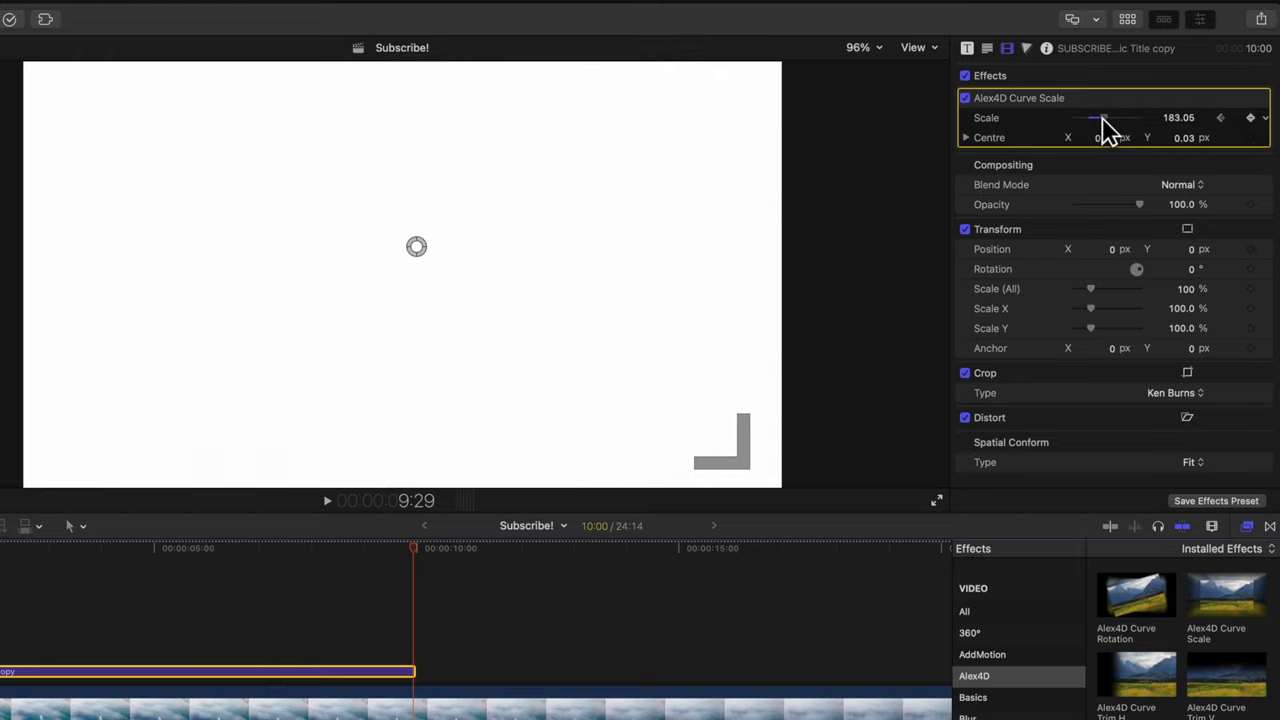
Step: Bring up the shortcut menu for the SUBSCRIBE! title clip in the timeline
{"action": "left_click", "coordinate": [200, 548]}
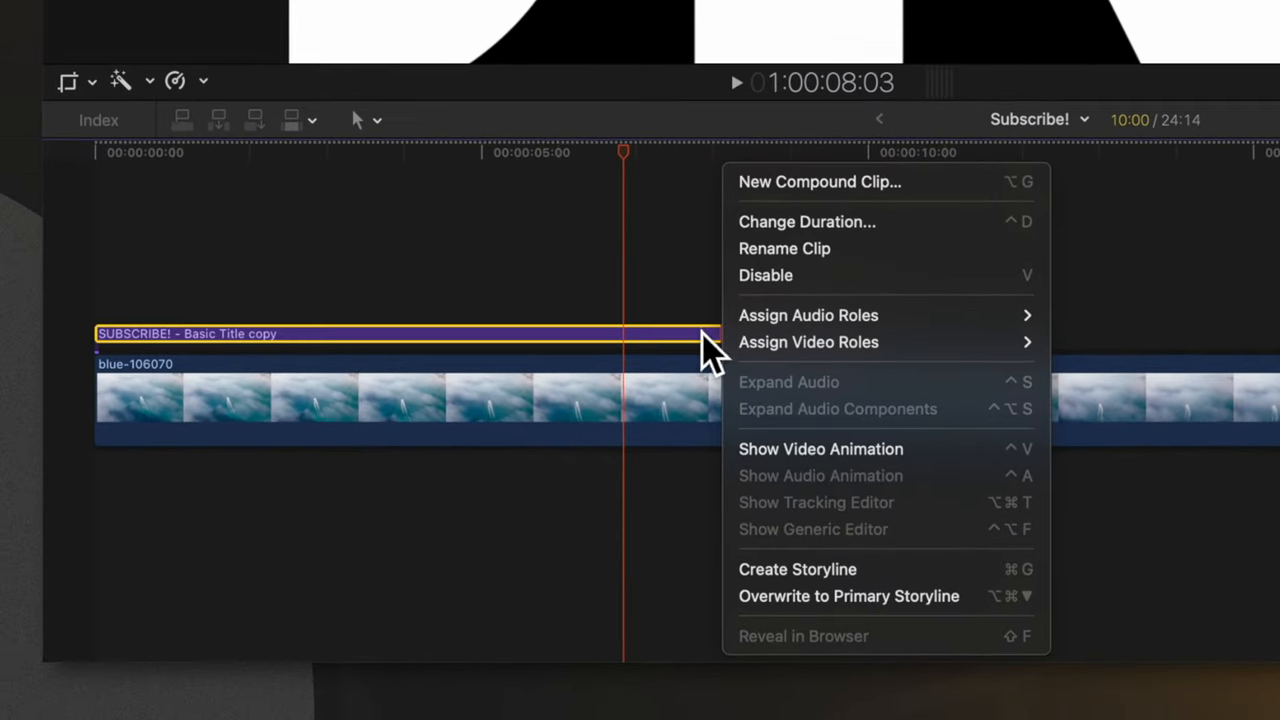
{"action": "mouse_move", "coordinate": [810, 460]}
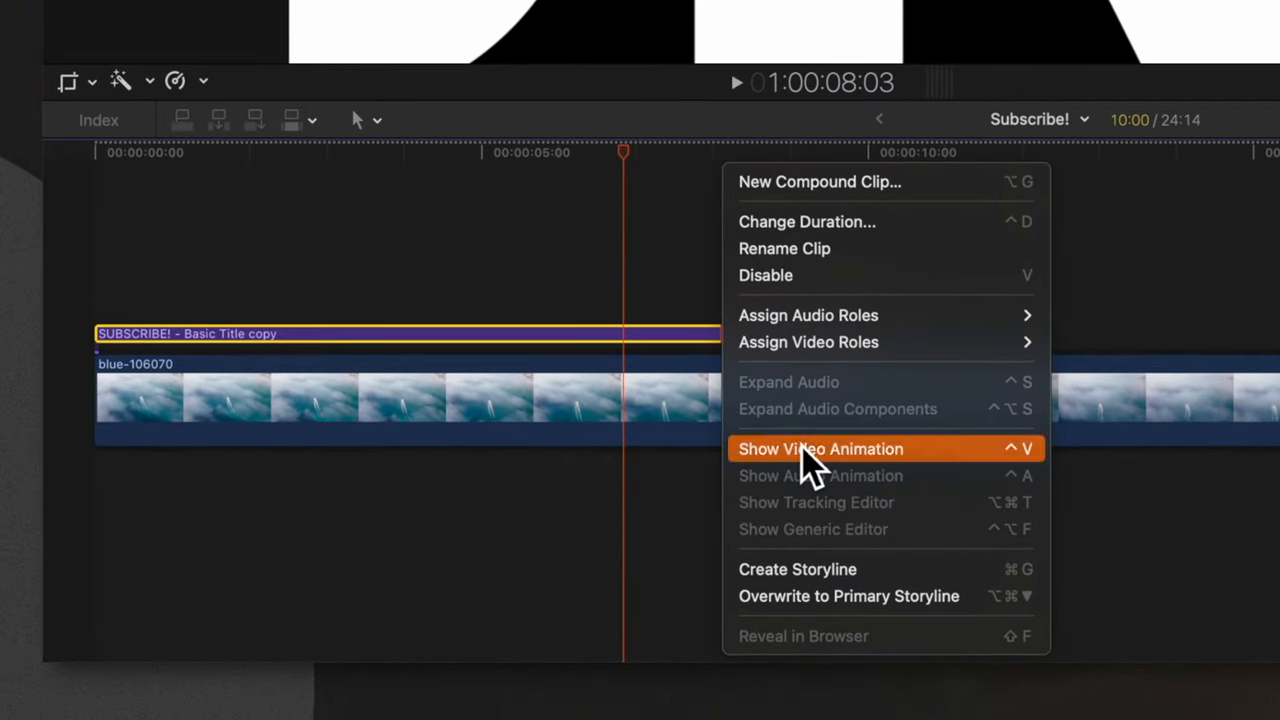
Step: Show Video Animation, adjust the final Curve Scale keyframe and set it to Ease
{"action": "left_click", "coordinate": [820, 448]}
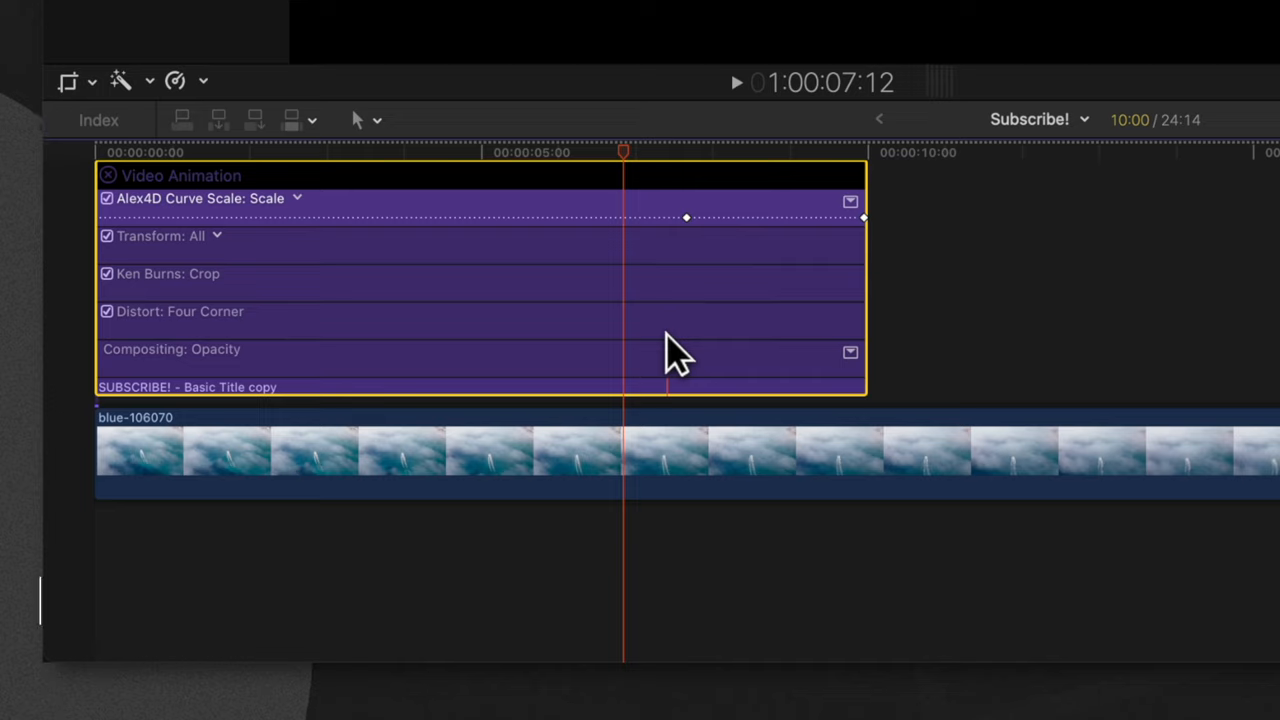
{"action": "key", "text": "ctrl+v"}
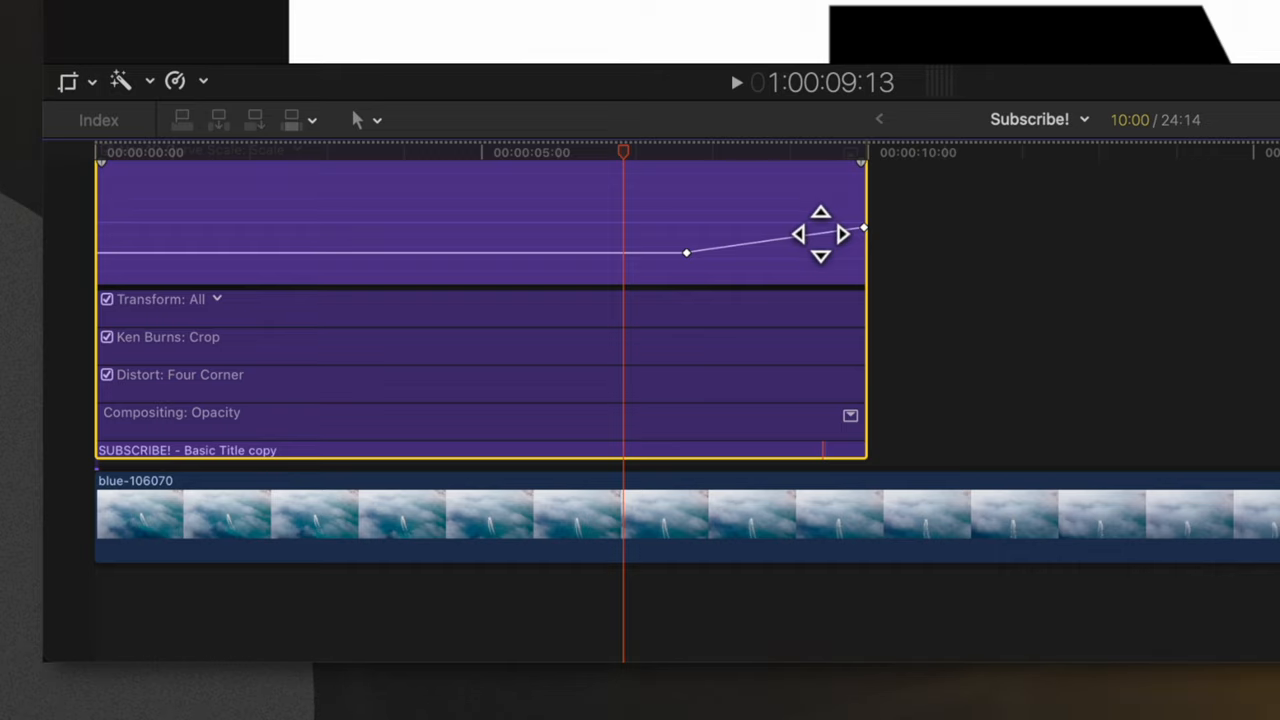
{"action": "left_click_drag", "start_coordinate": [820, 232], "coordinate": [790, 240]}
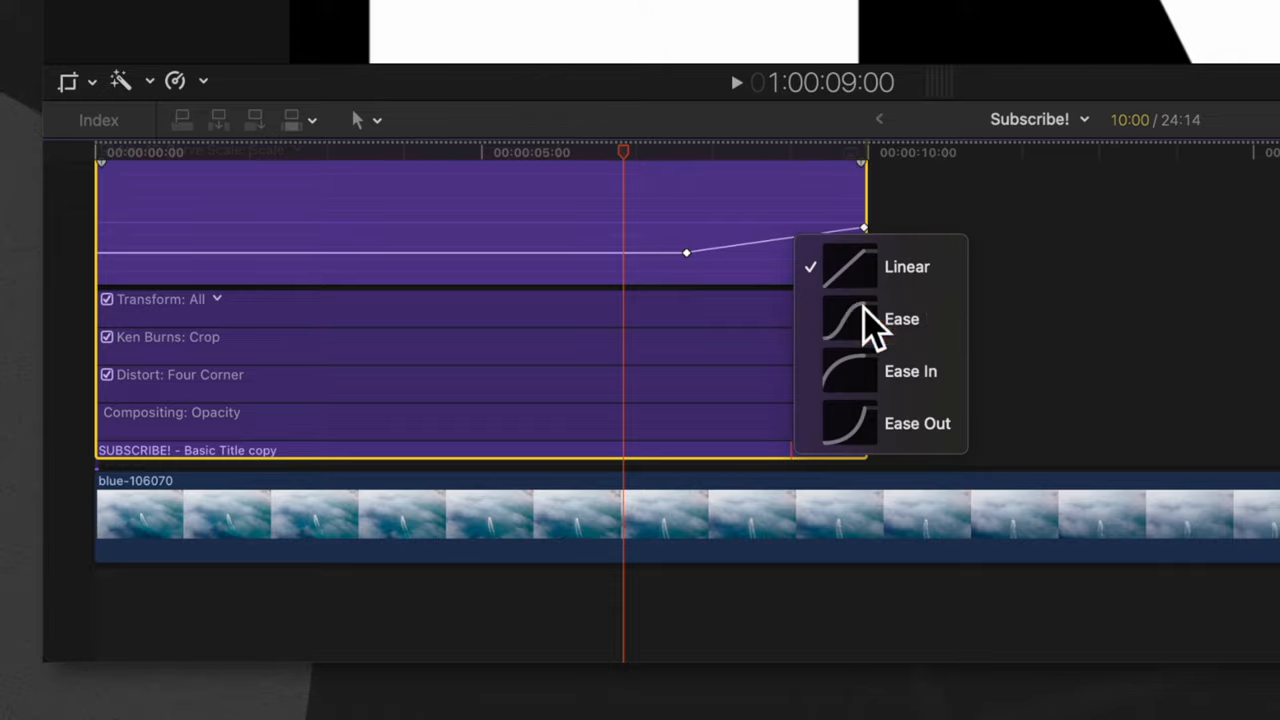
{"action": "left_click", "coordinate": [900, 318]}
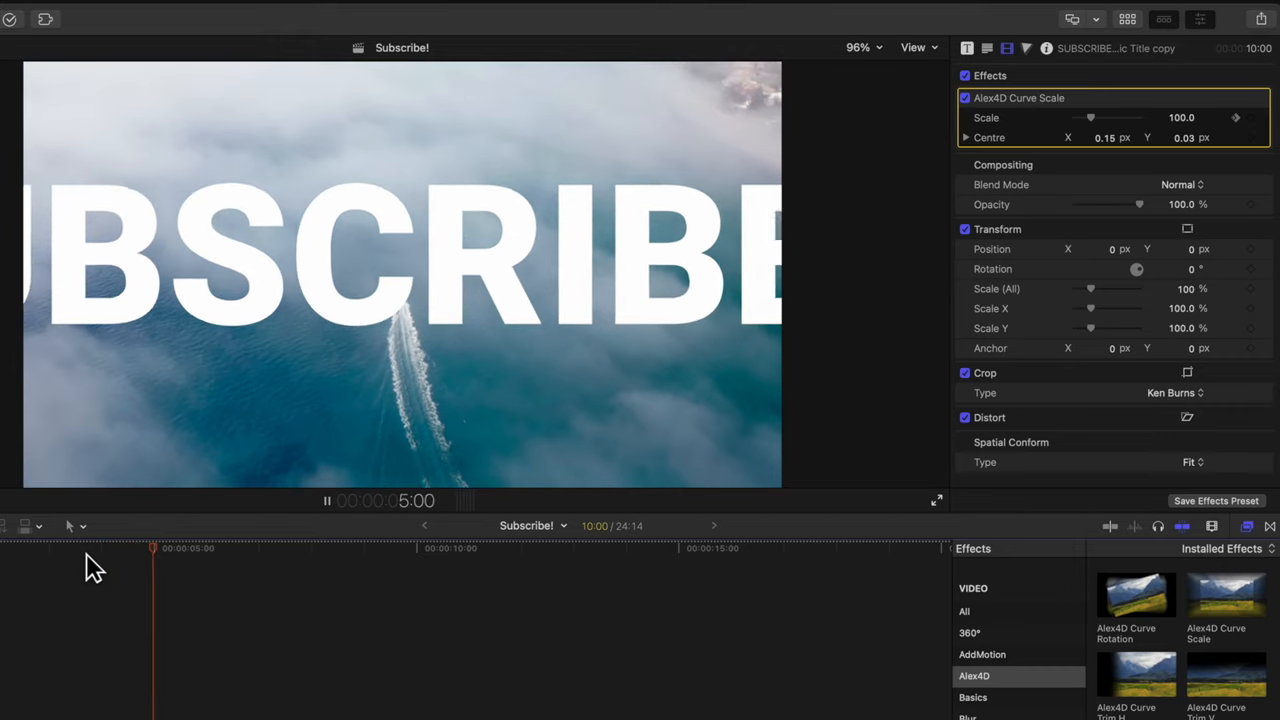
Step: Set the title's Compositing blend mode to Stencil Luma so footage shows through the letters
{"action": "left_click", "coordinate": [256, 548]}
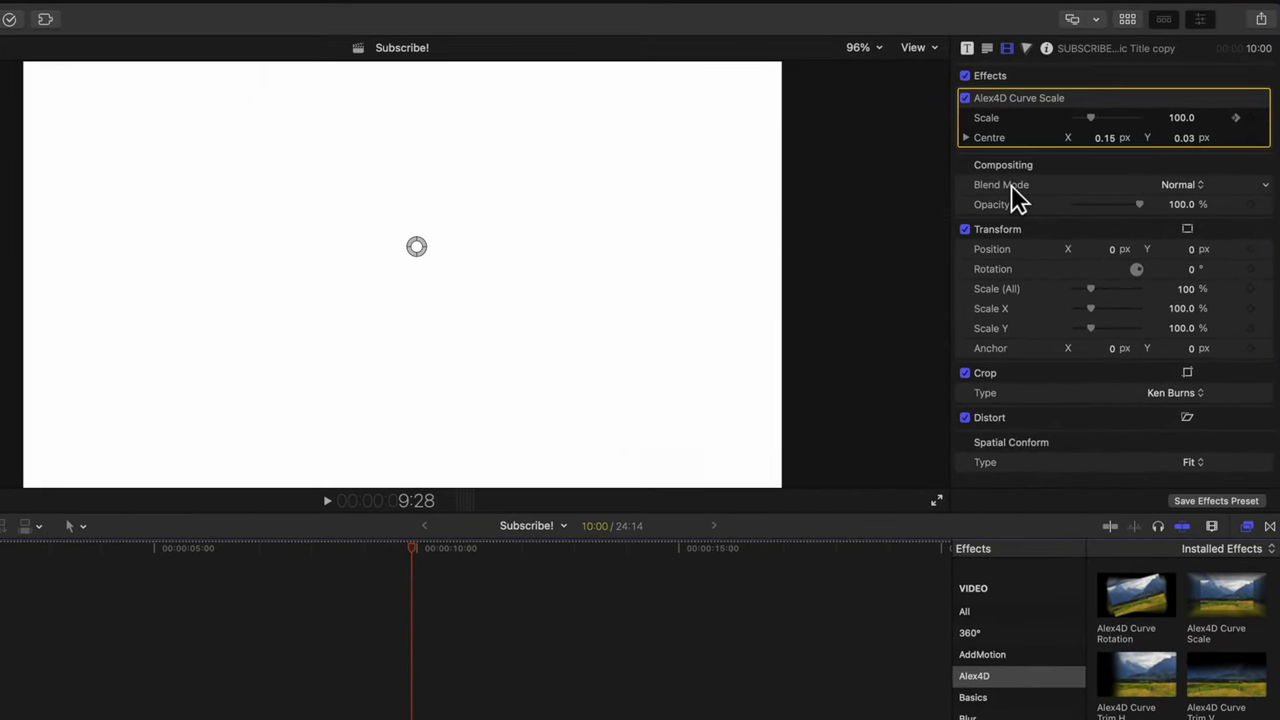
{"action": "left_click", "coordinate": [1180, 184]}
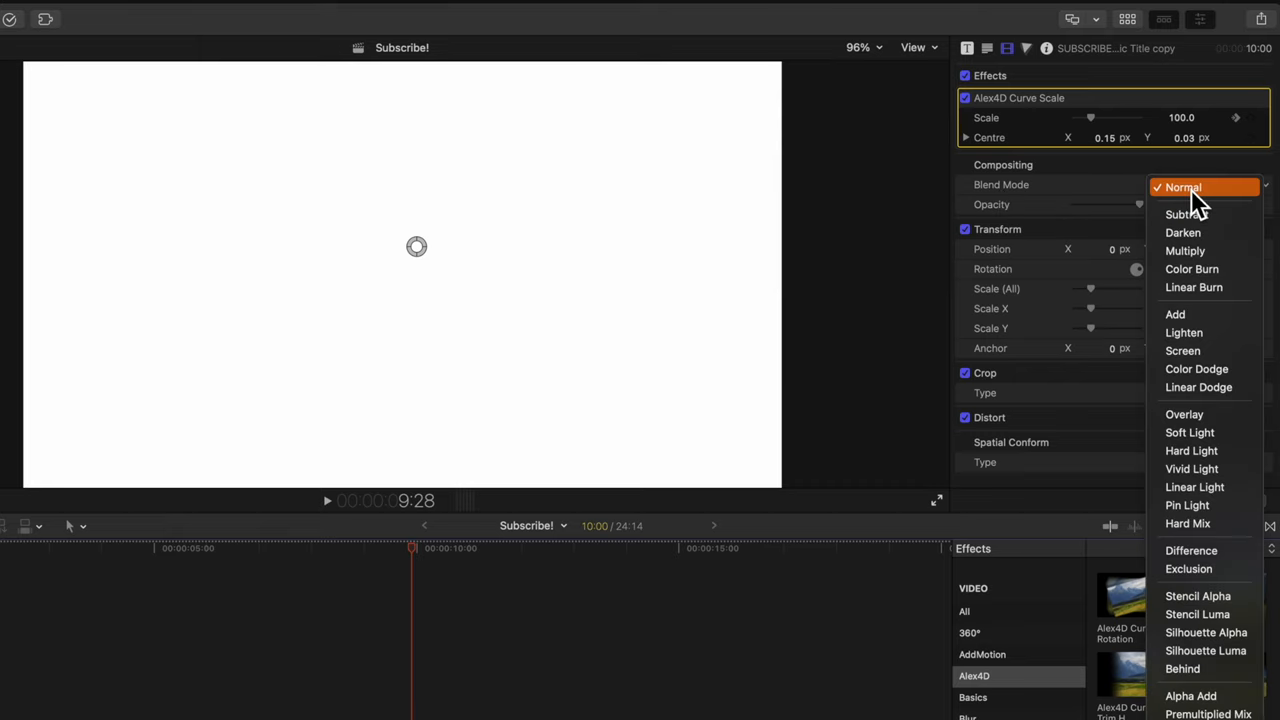
{"action": "mouse_move", "coordinate": [1204, 614]}
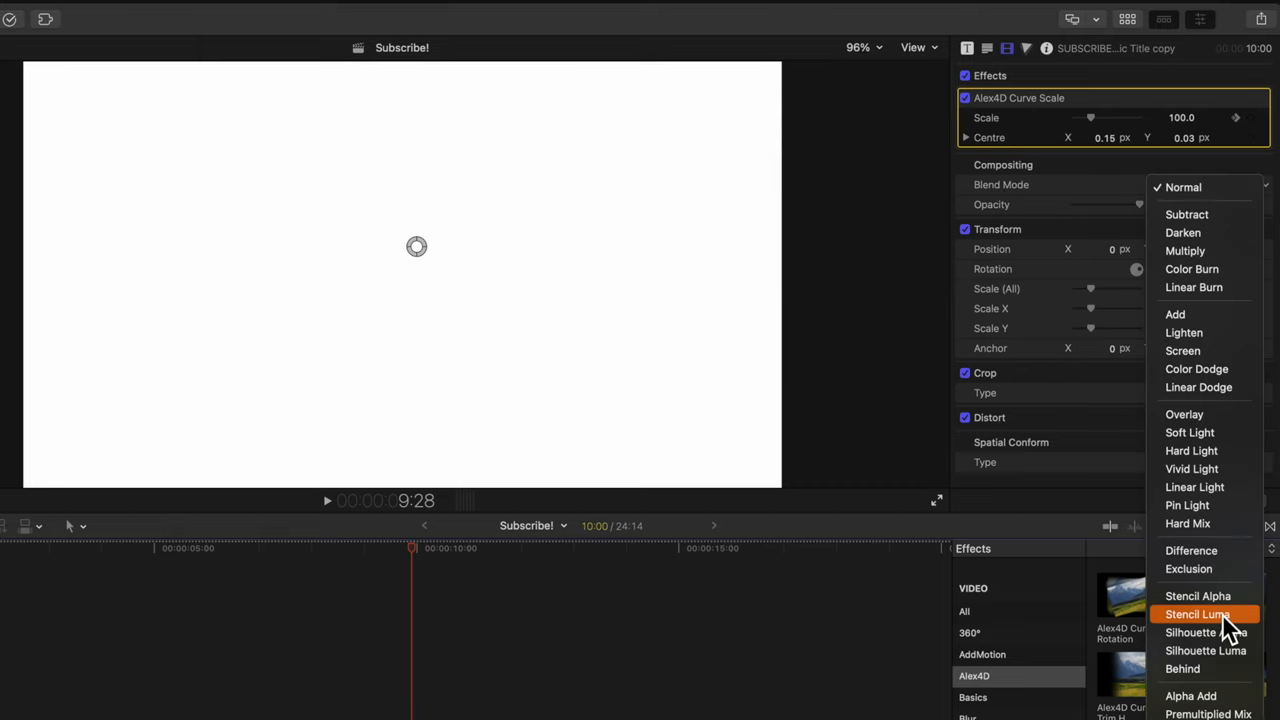
{"action": "left_click", "coordinate": [1196, 614]}
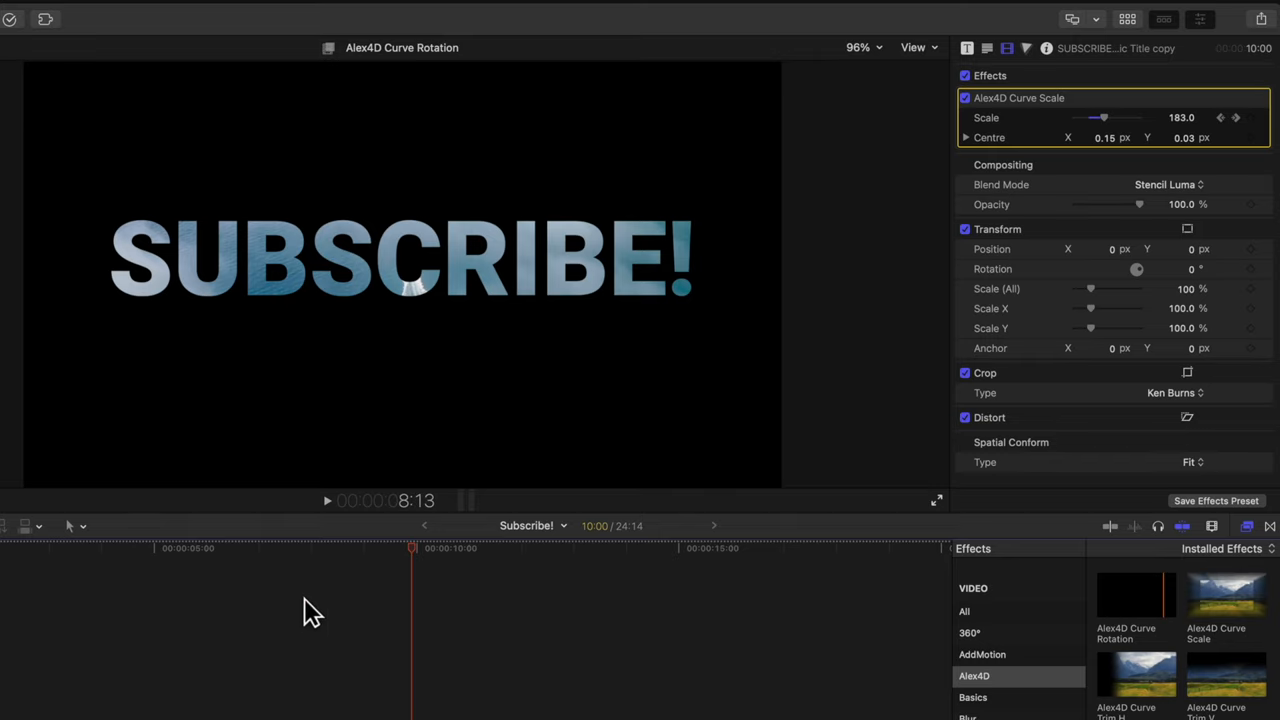
{"action": "left_click", "coordinate": [1168, 184]}
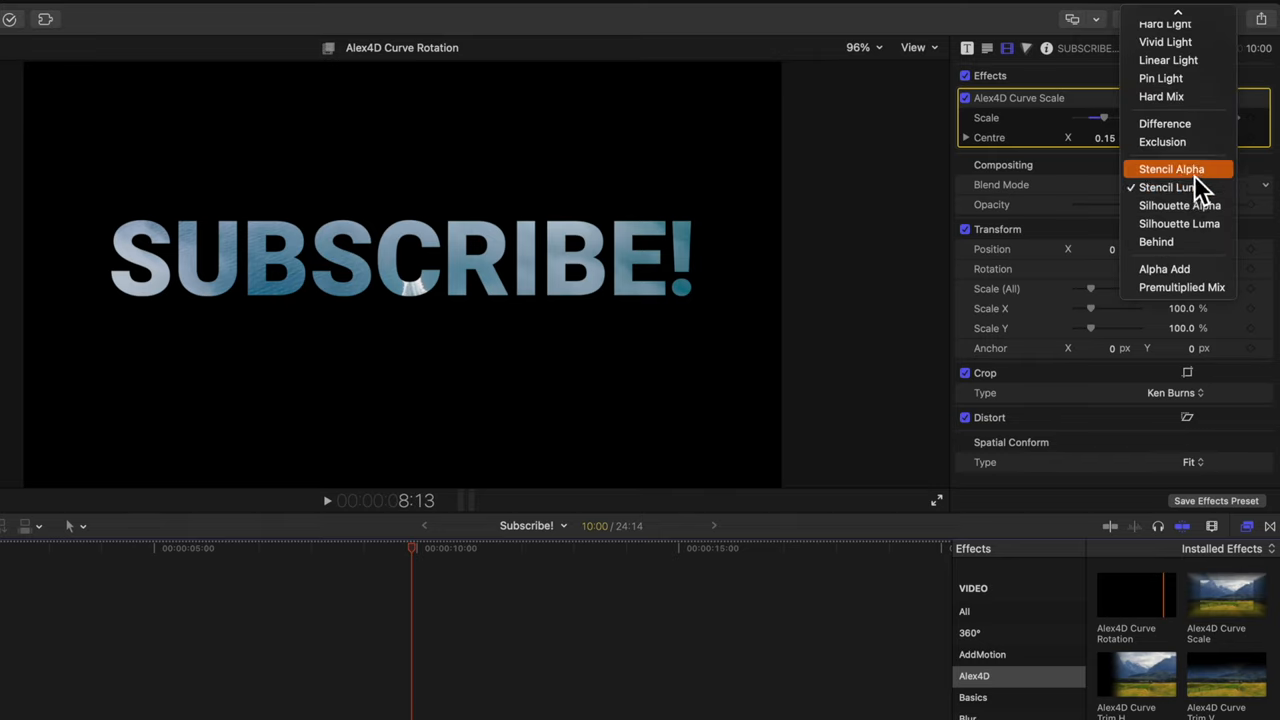
{"action": "left_click", "coordinate": [1166, 188]}
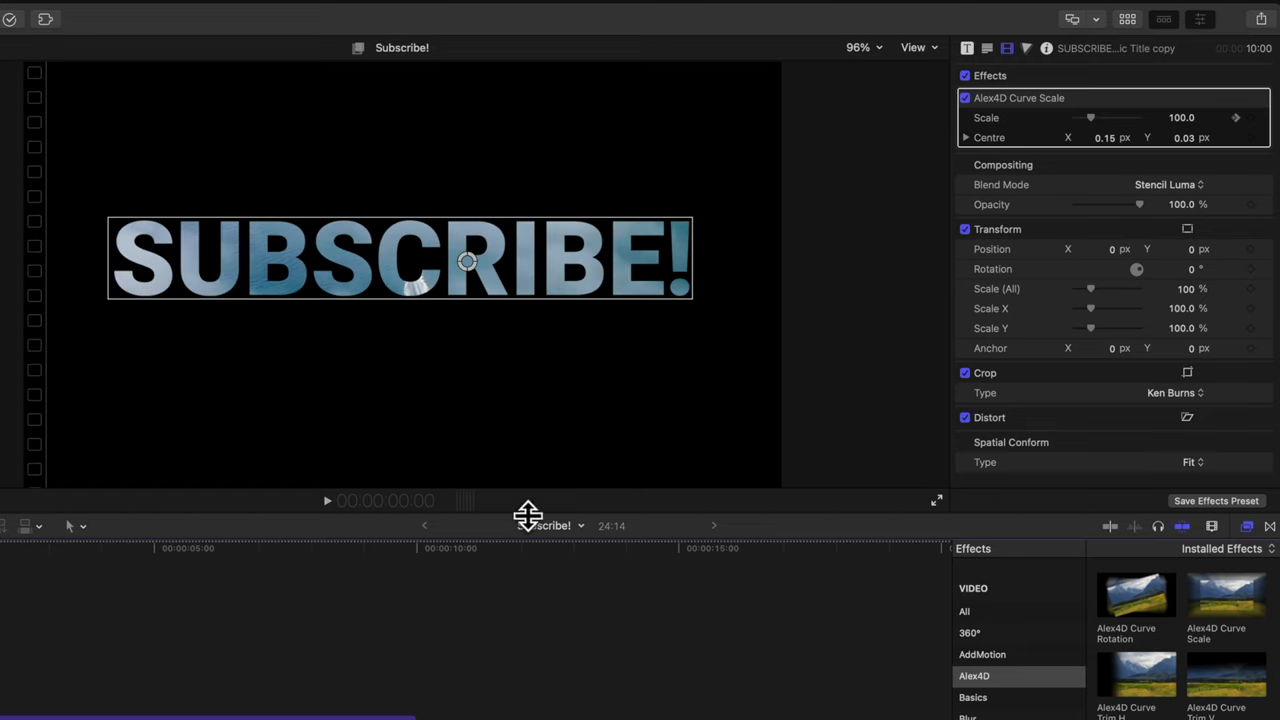
{"action": "mouse_move", "coordinate": [430, 332]}
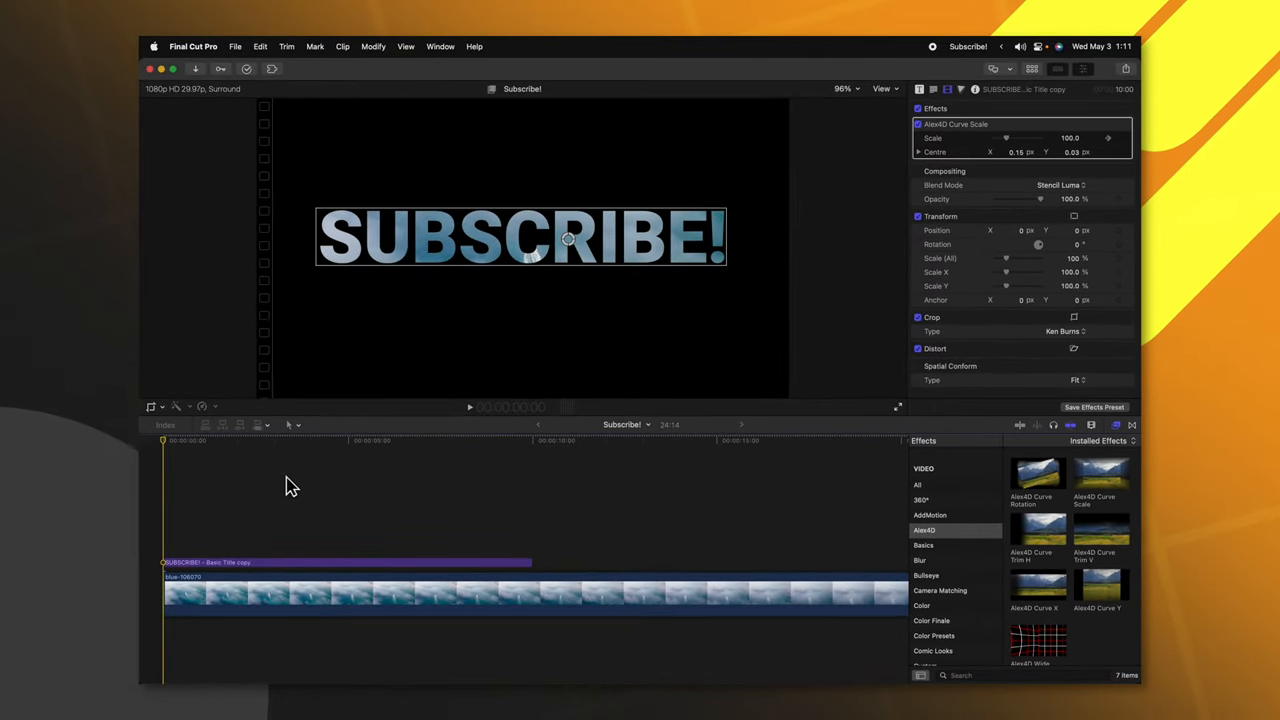
Step: Show the browser and add Minimal Background 1 from Generators > Minimalist Backgrounds
{"action": "left_click", "coordinate": [390, 596]}
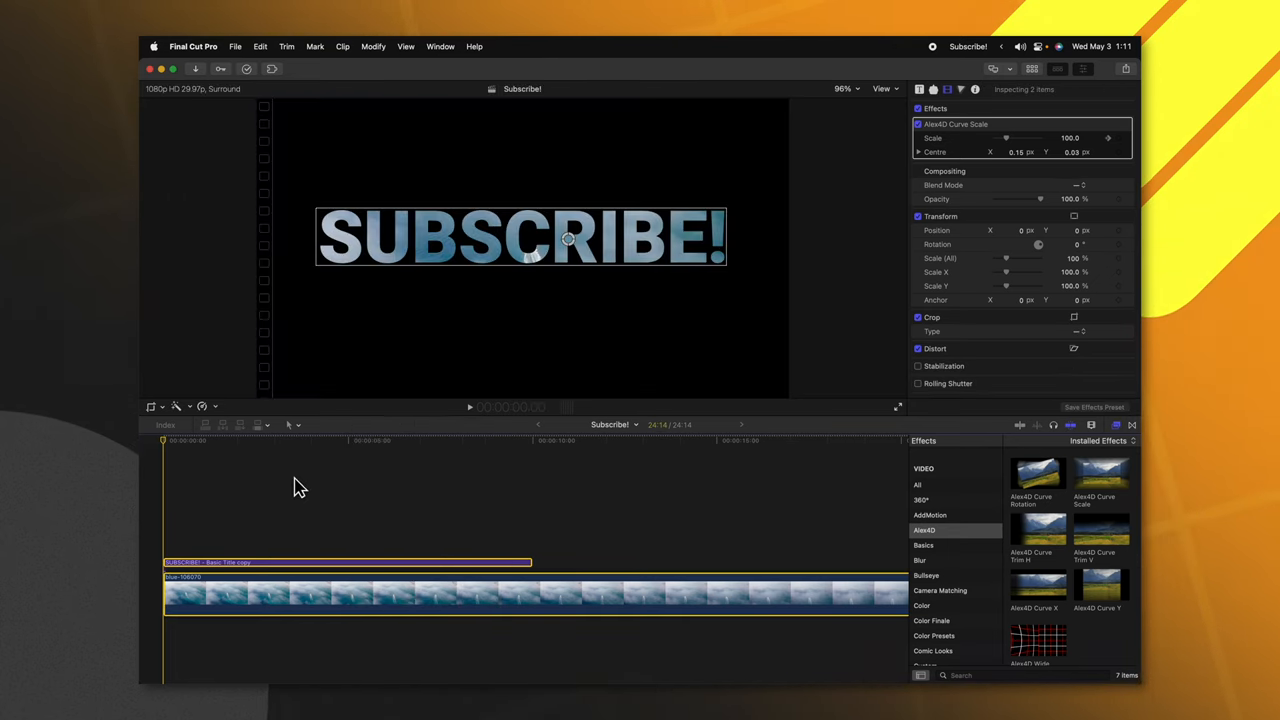
{"action": "key", "text": "cmd+ctrl+1"}
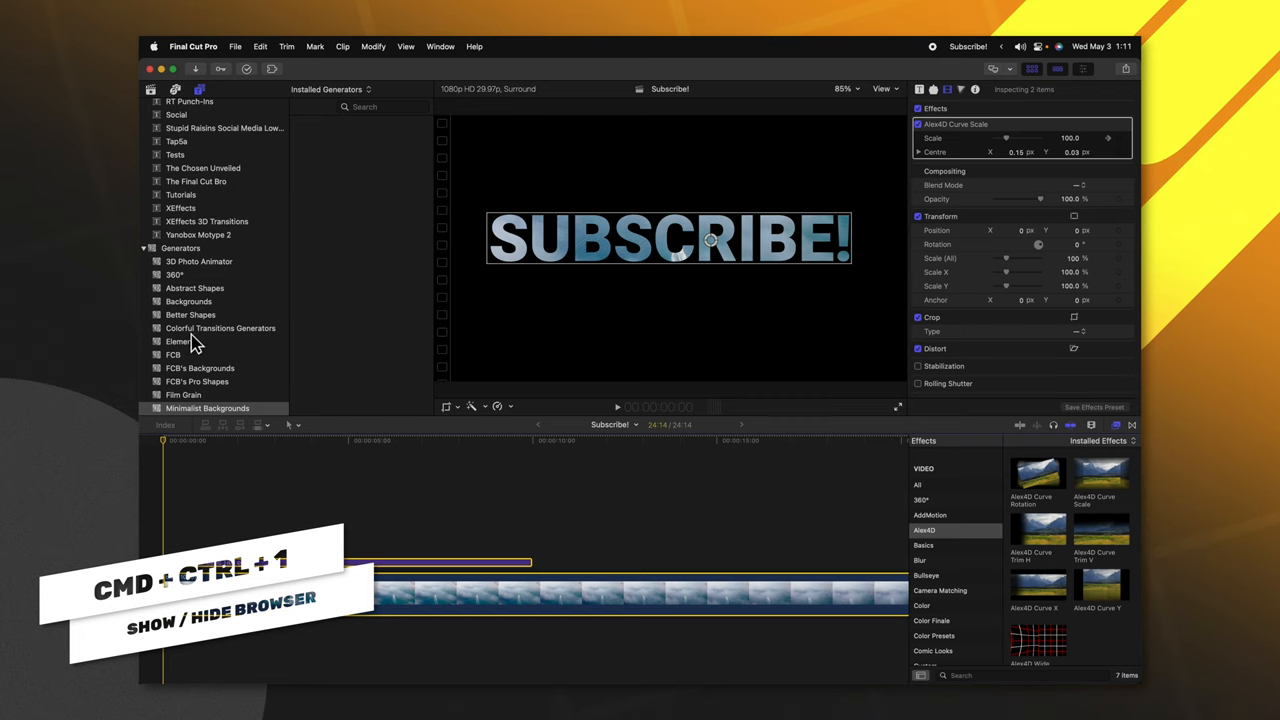
{"action": "left_click", "coordinate": [184, 396]}
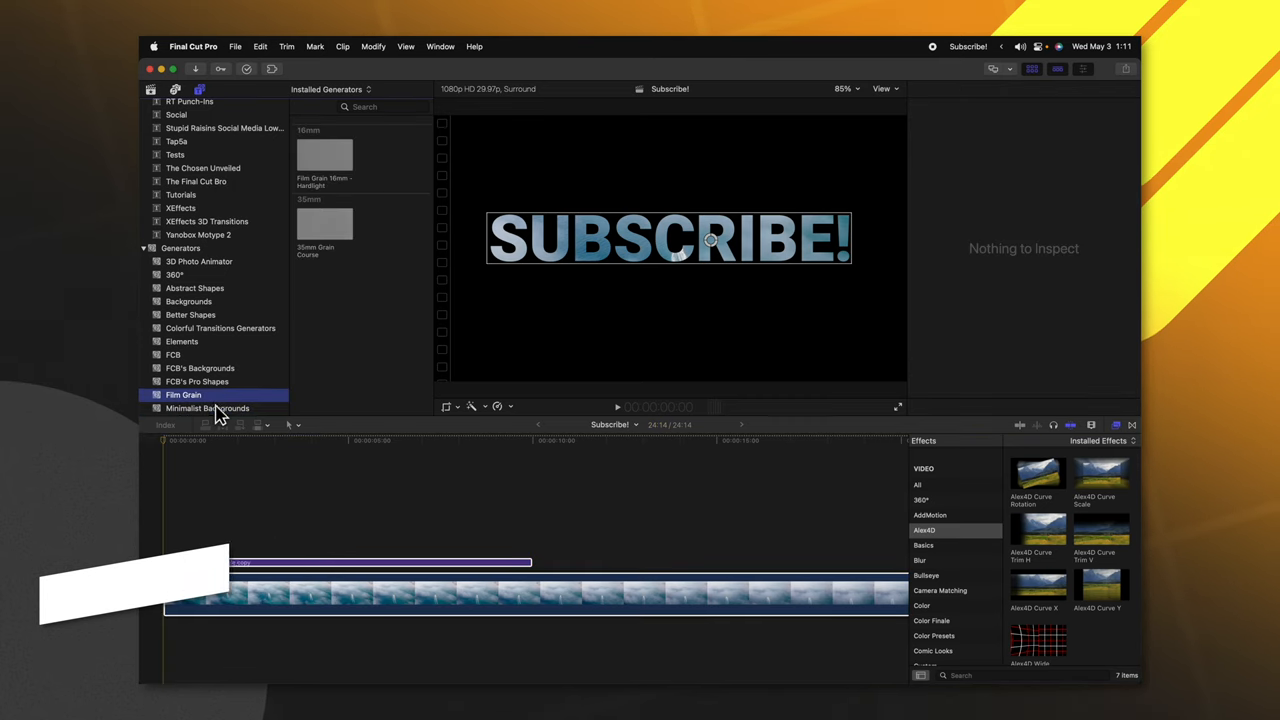
{"action": "left_click", "coordinate": [208, 408]}
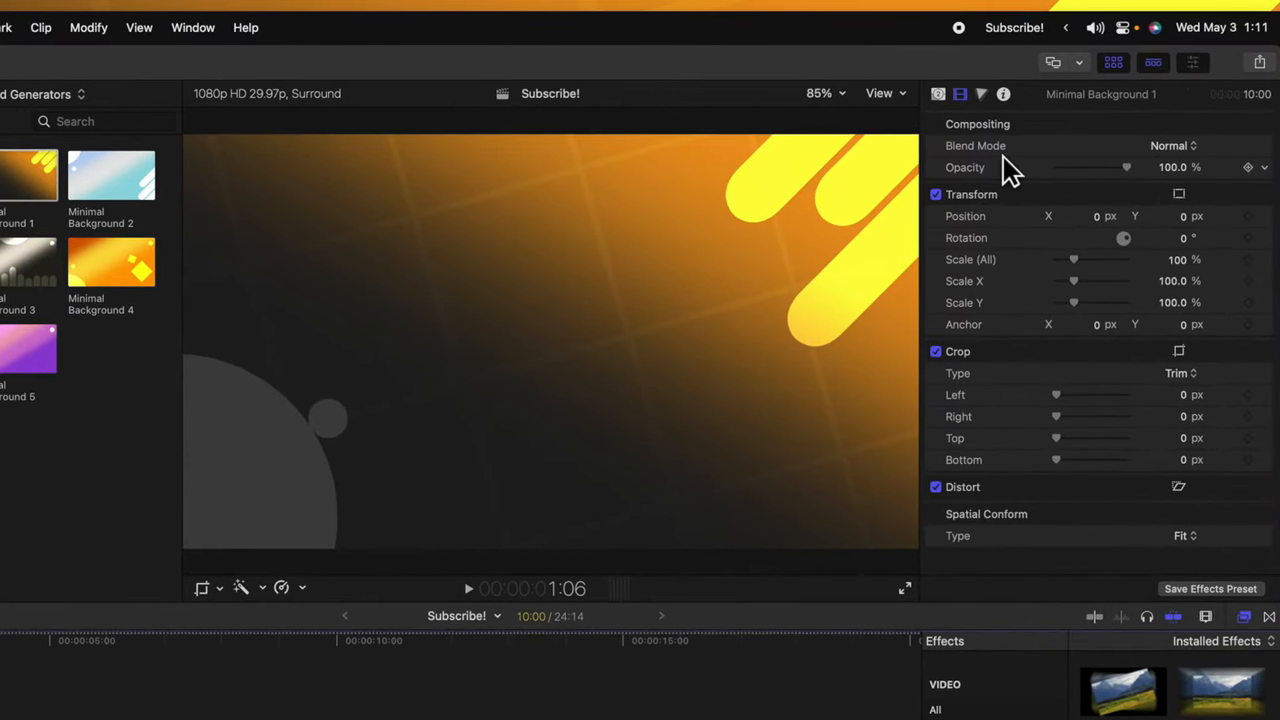
Step: Set the background generator's blend mode to Behind so it sits under the title
{"action": "left_click", "coordinate": [1170, 144]}
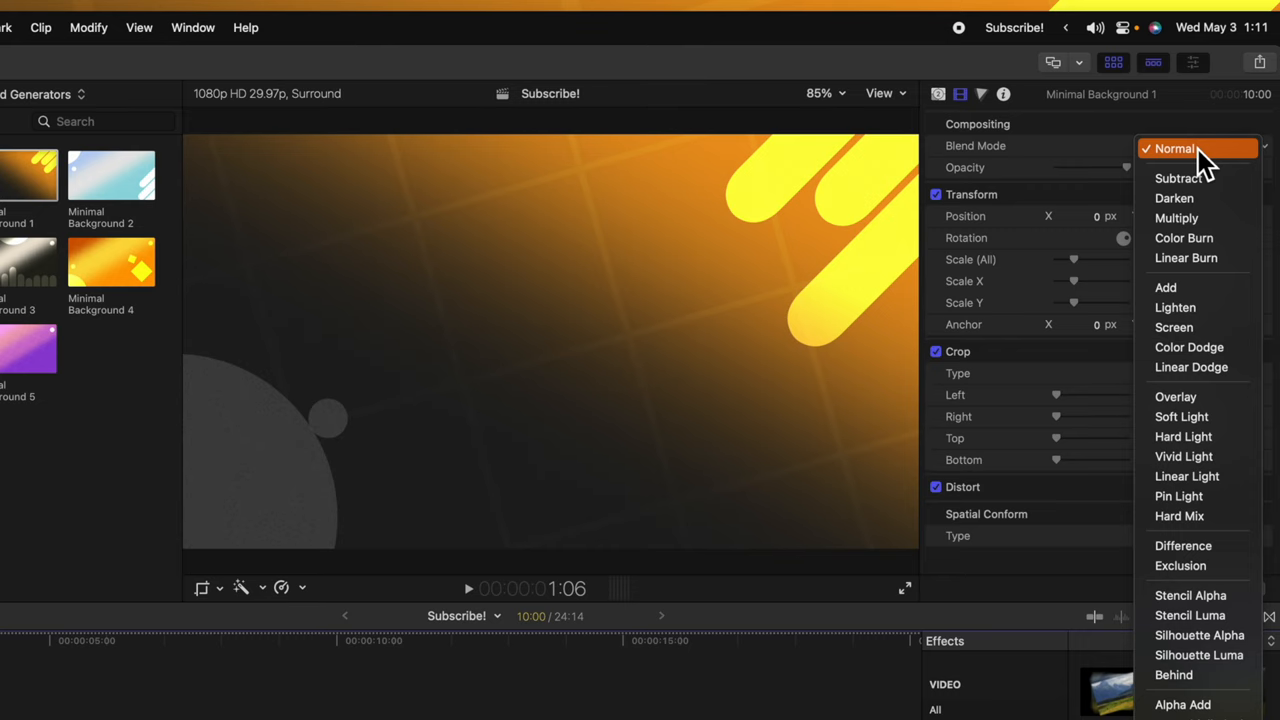
{"action": "left_click", "coordinate": [1172, 676]}
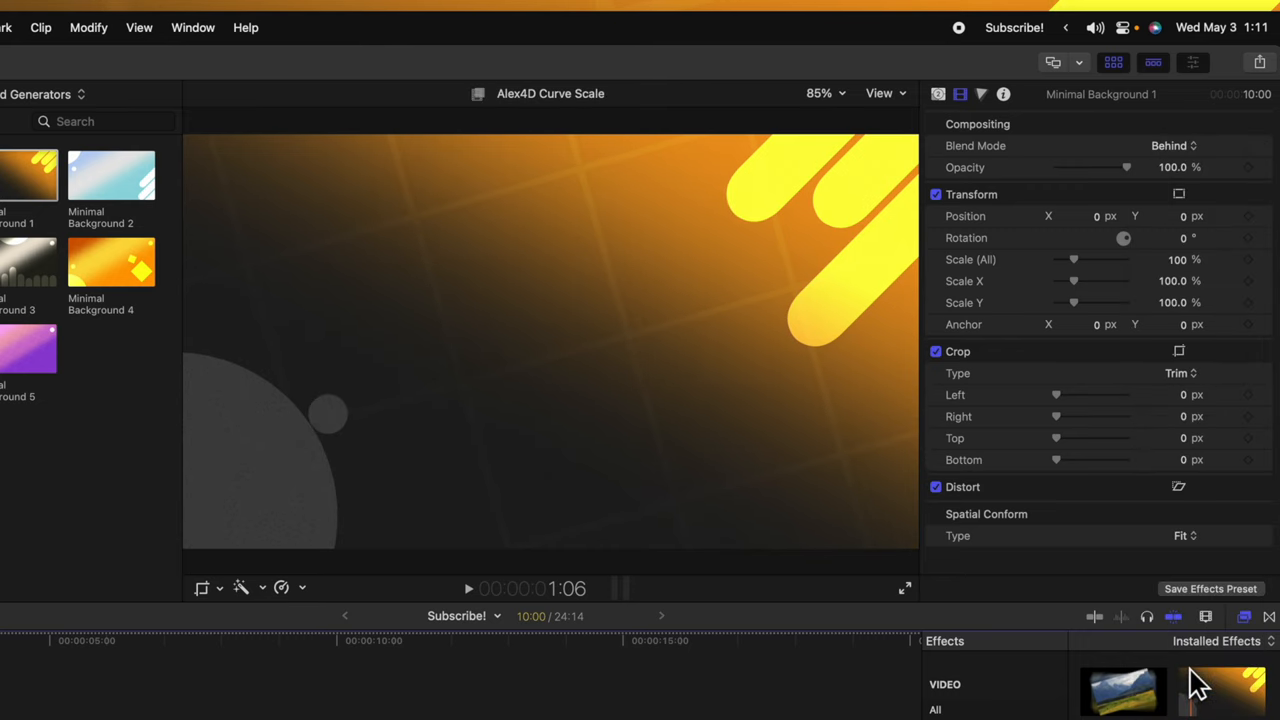